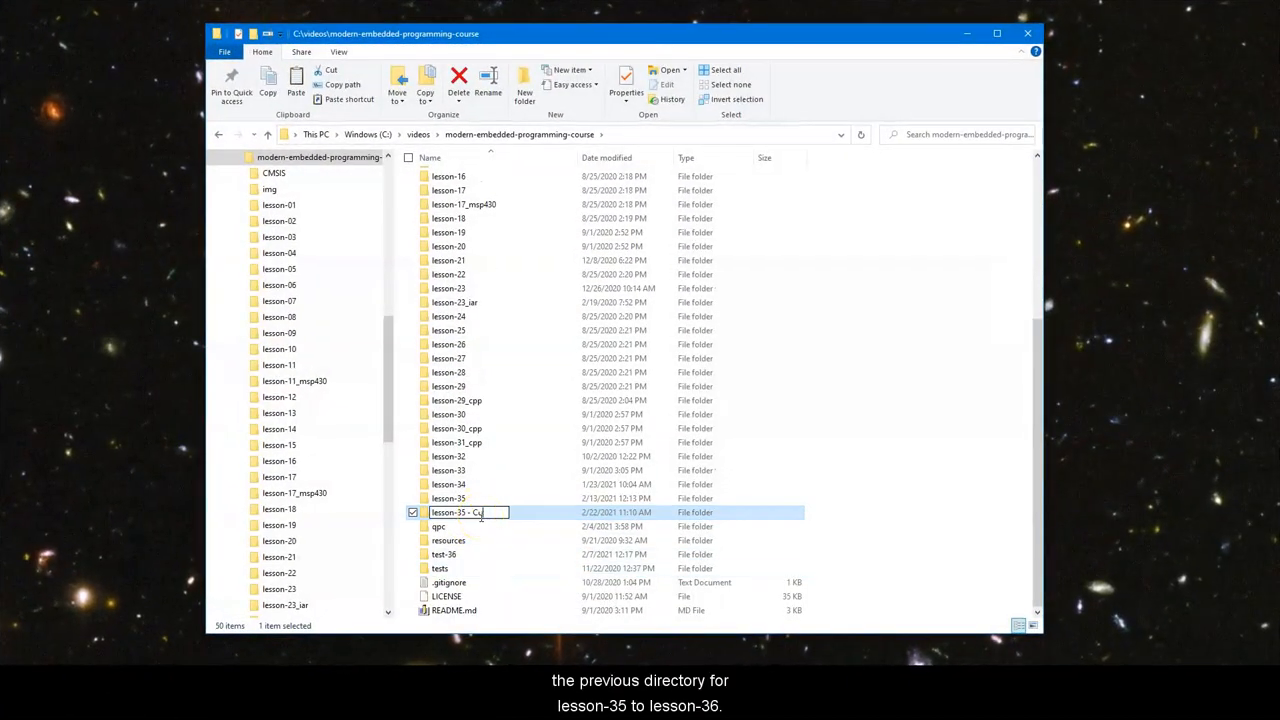
Rename 'lesson-35 - Copy' to lesson-36, then open BlinkyButton.qm from inside it.
text(lesson-36)
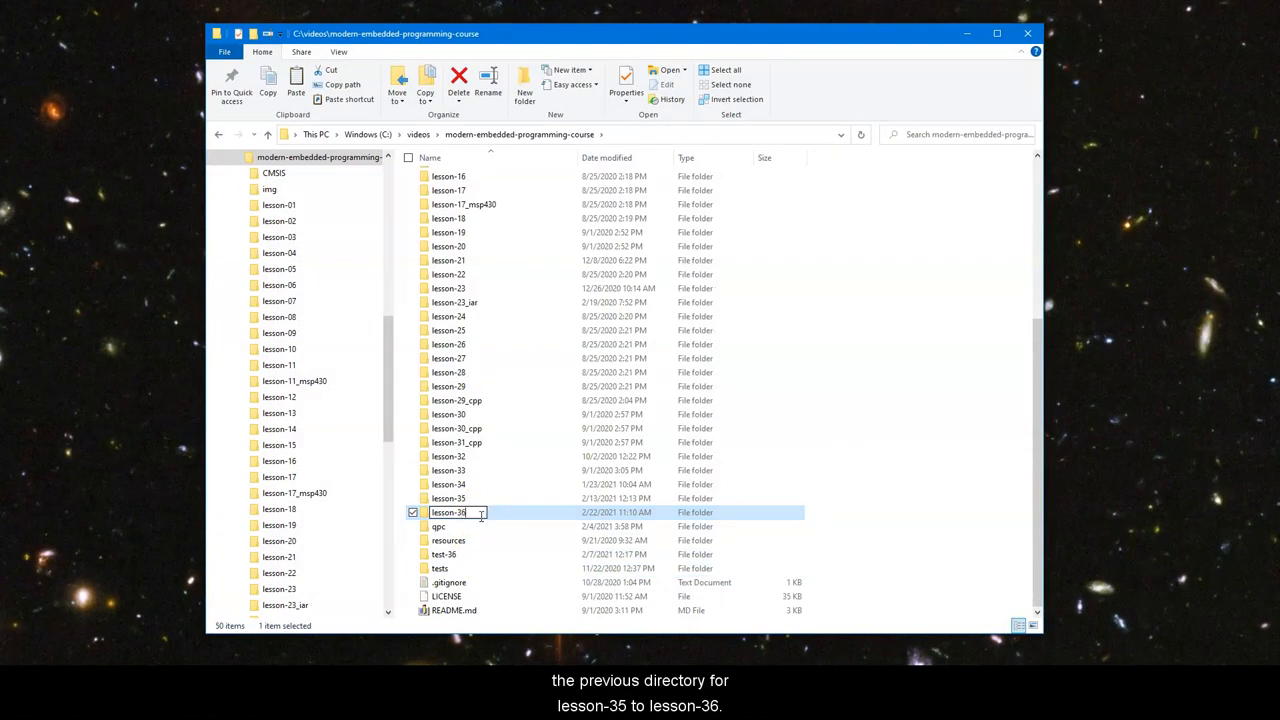
double_click(448, 512)
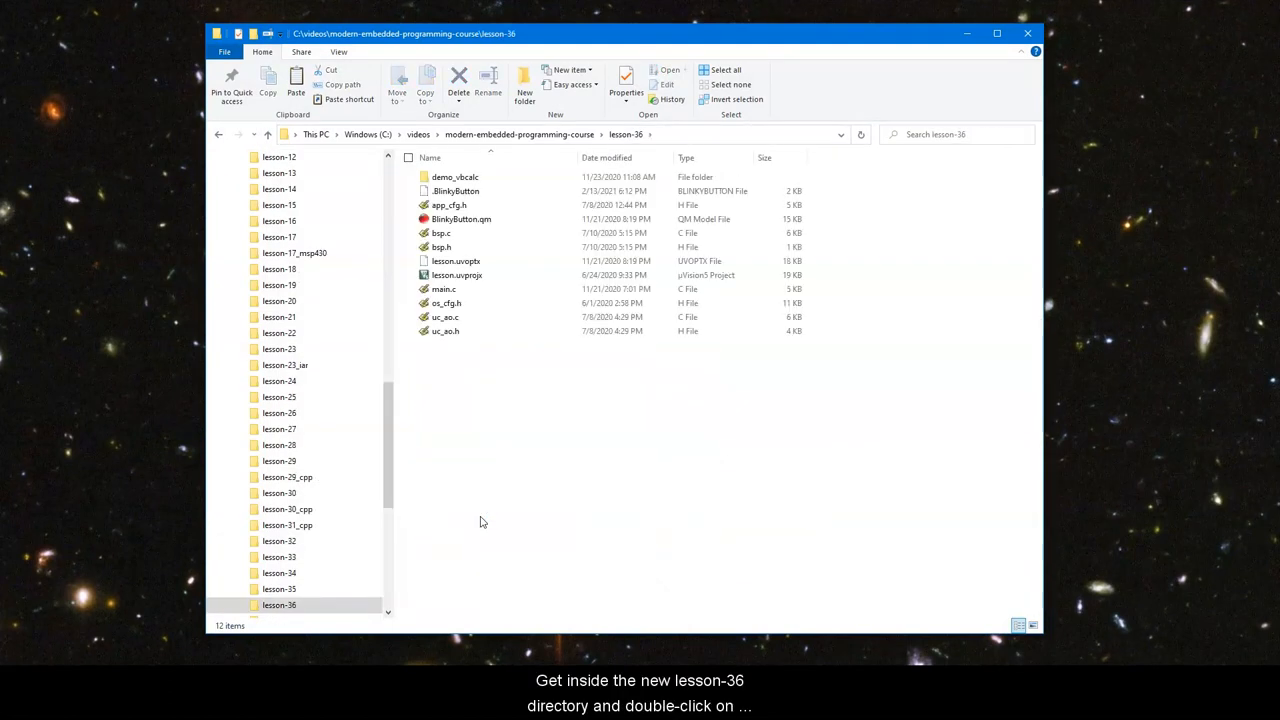
click(461, 219)
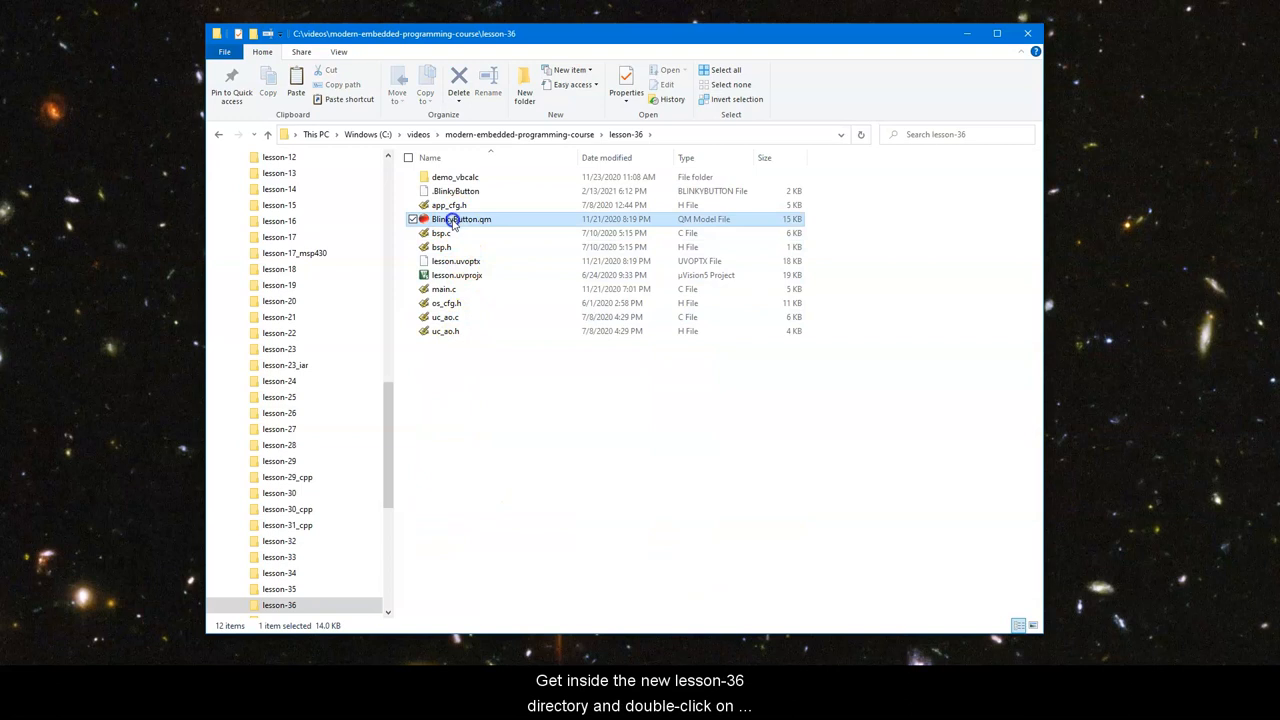
double_click(461, 218)
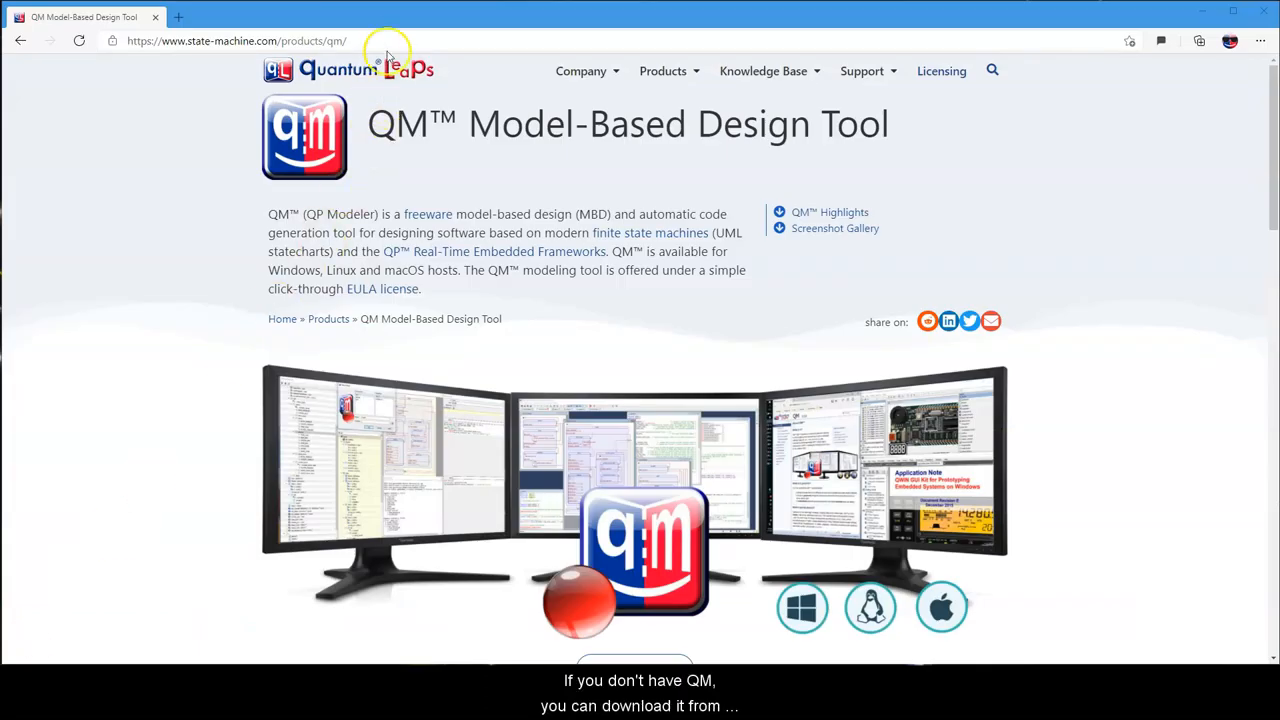
Go to 'Download QM as Part of the QP-Bundle' on the QM product page.
click(237, 41)
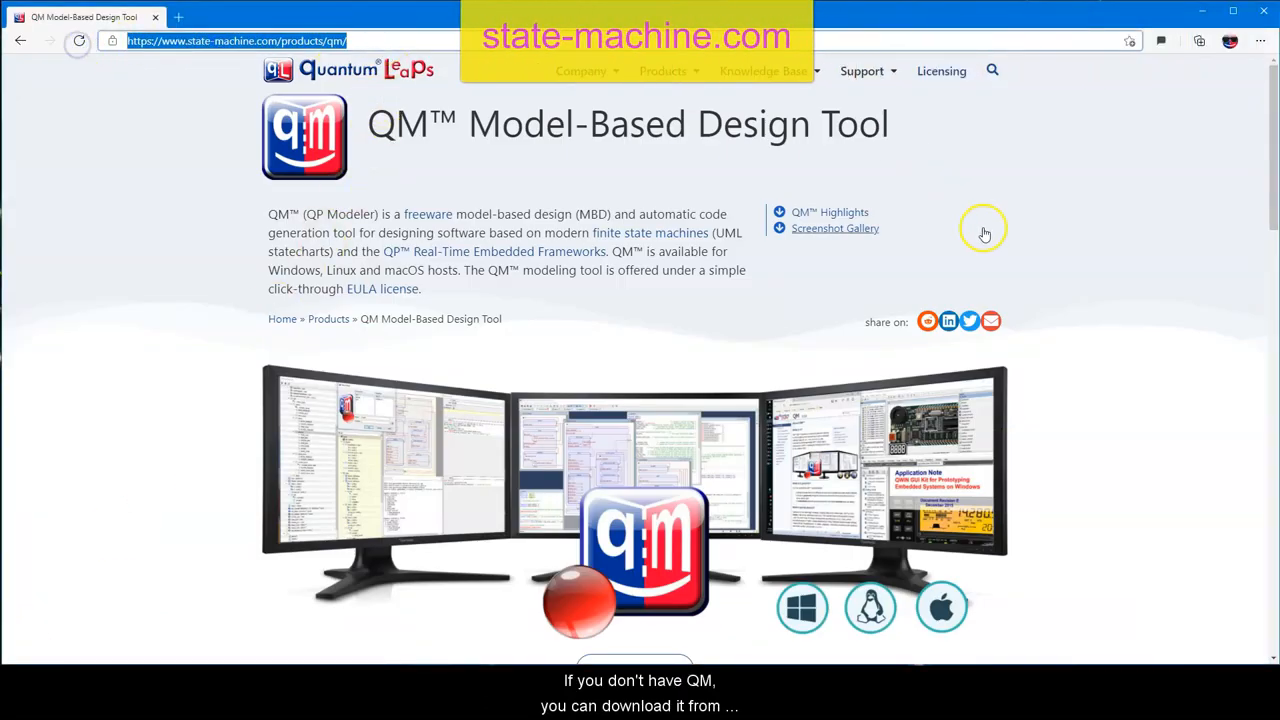
scroll(down, 3)
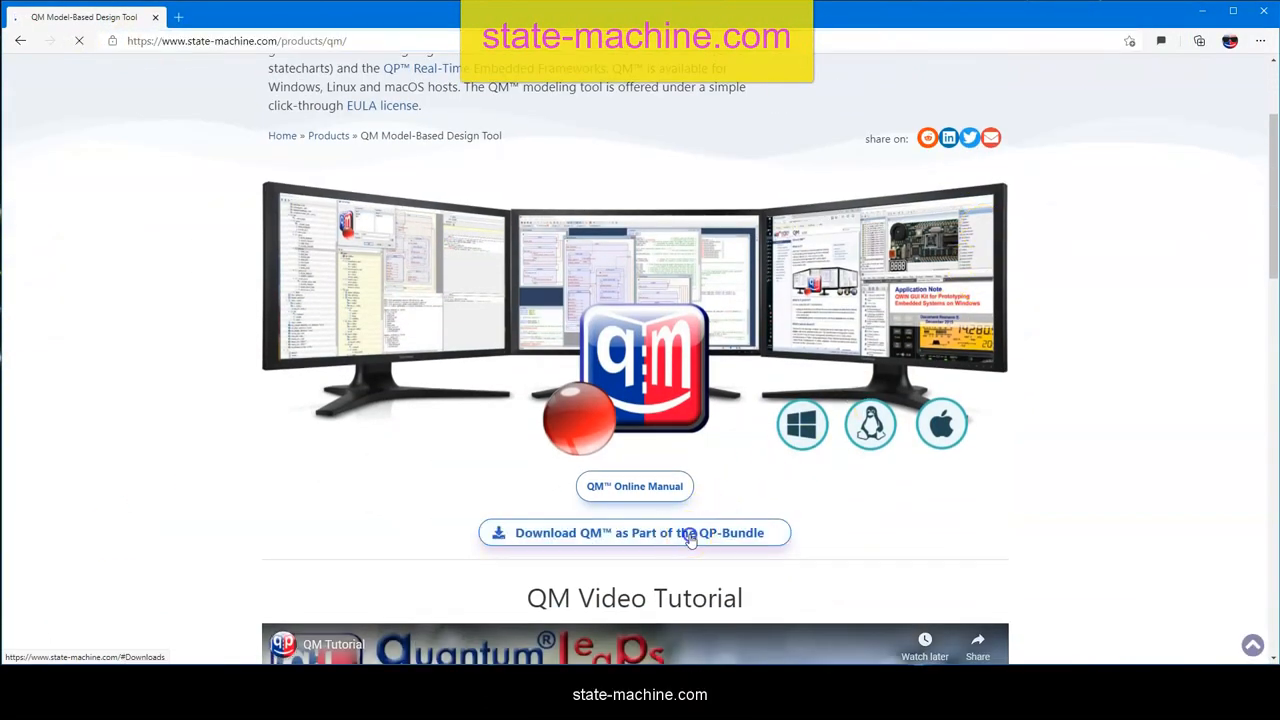
click(634, 532)
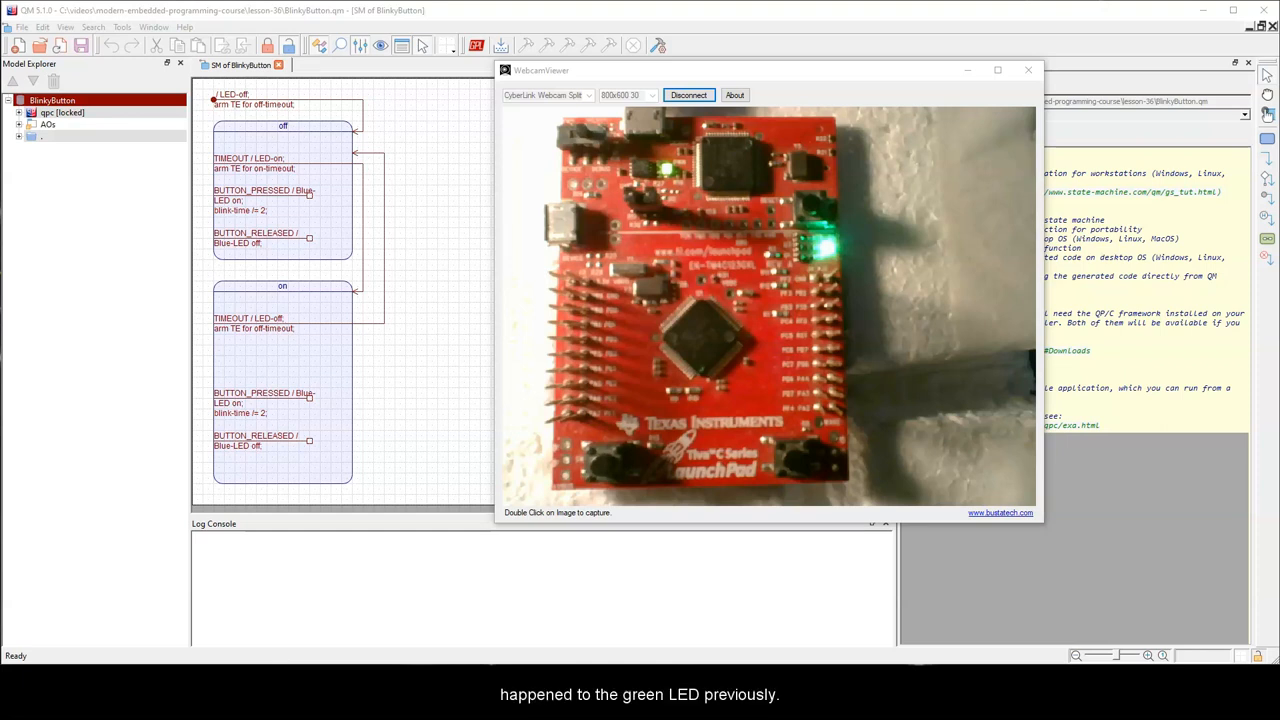
Show the BlinkyButton off/on state diagram in QM beside the board view.
click(1028, 69)
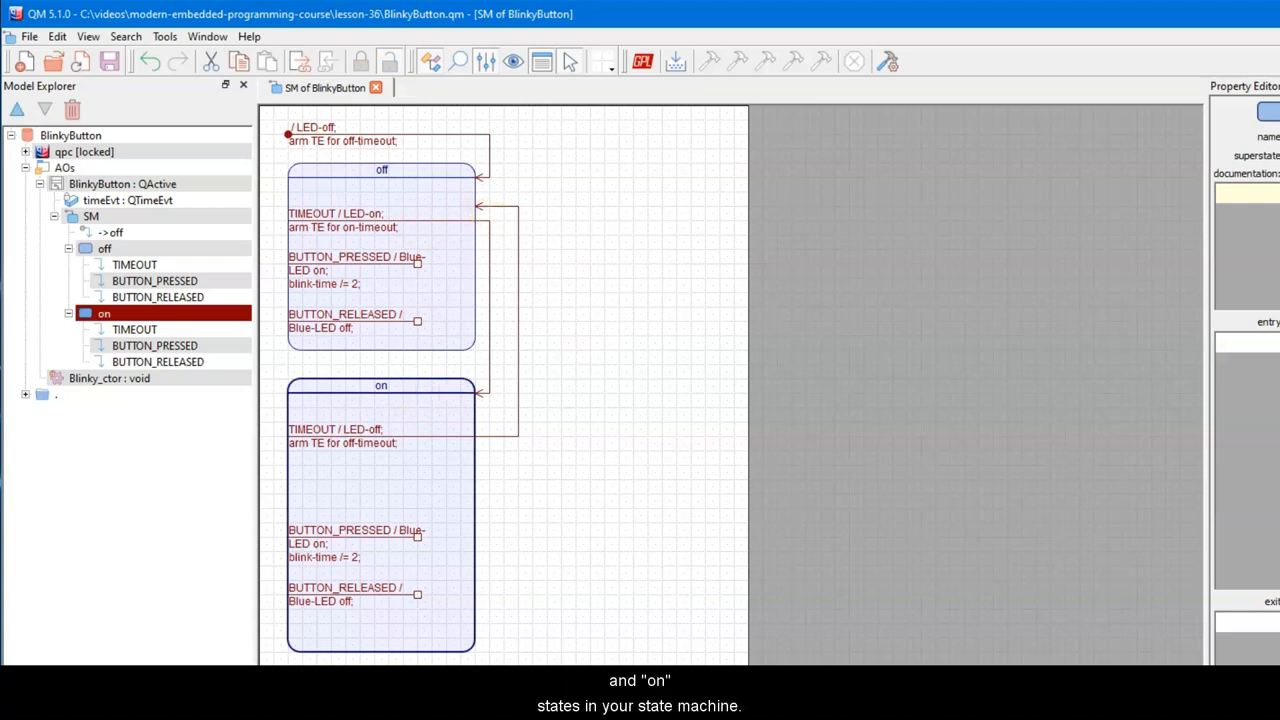
mouse_move(437, 222)
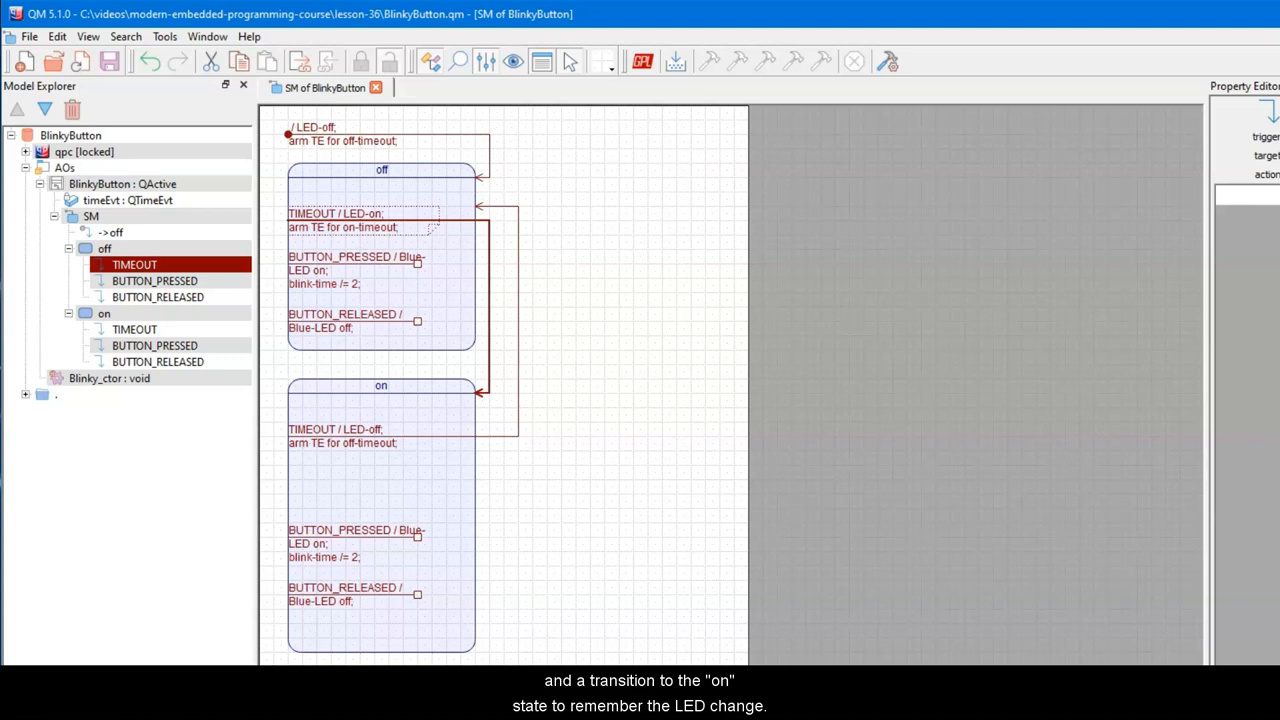
mouse_move(480, 388)
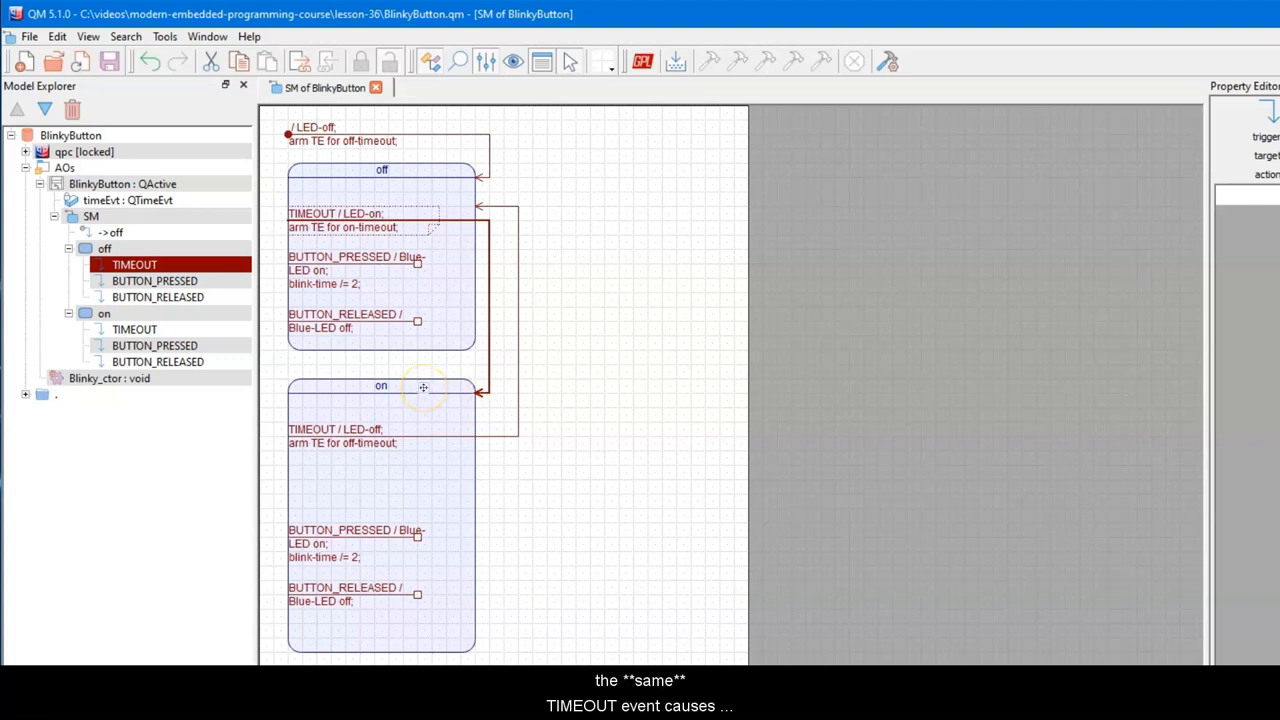
click(135, 329)
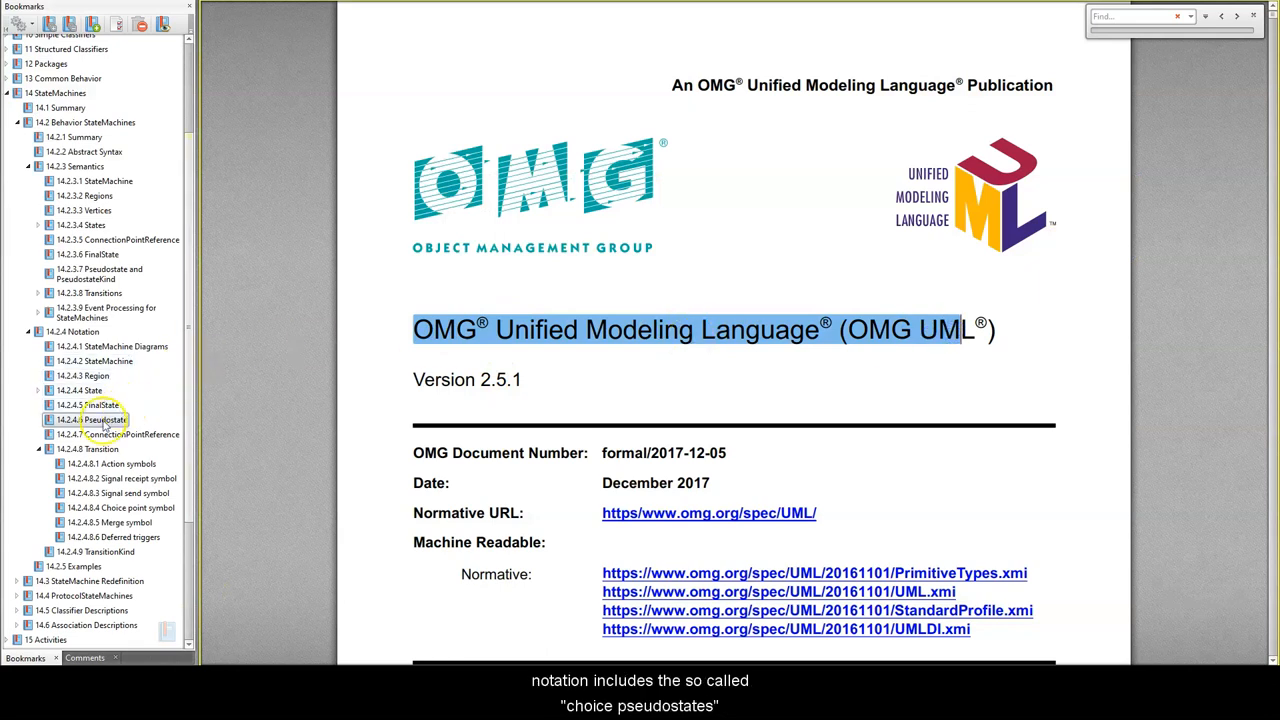
Jump to section 14.2.4.6 Pseudostate and search the spec for 'else' and 'guard'.
click(103, 419)
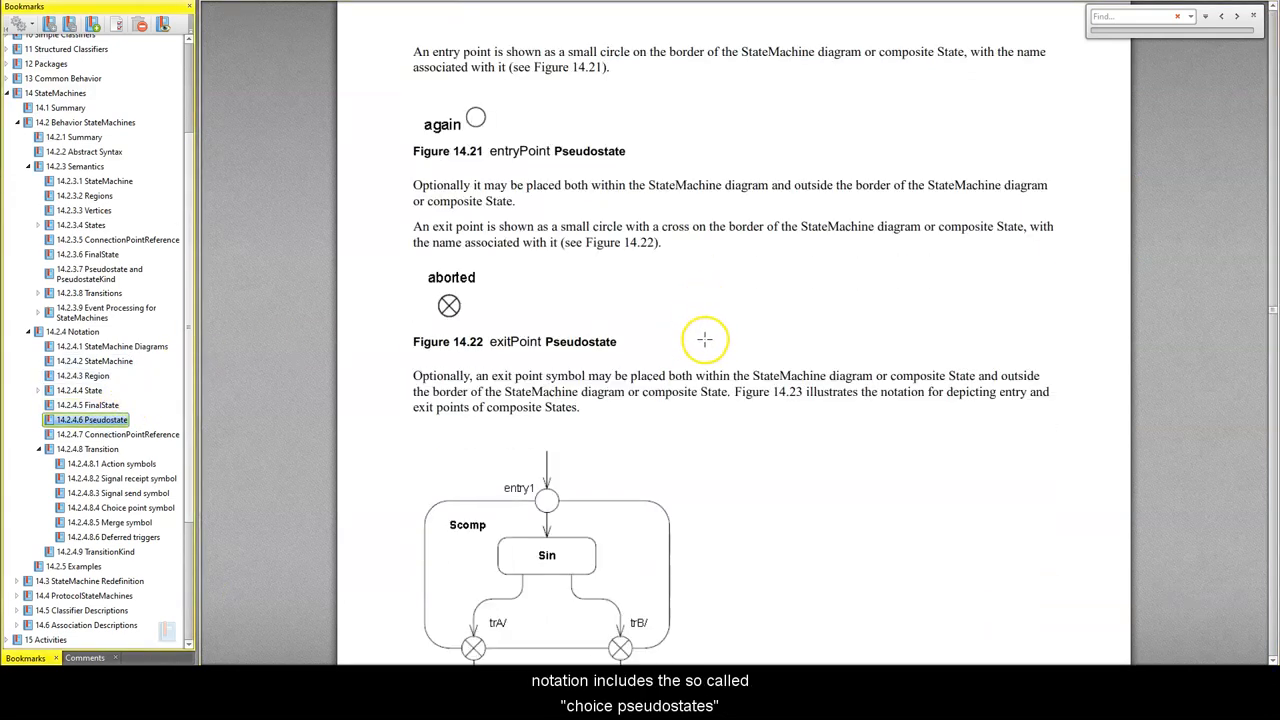
scroll(down, 3)
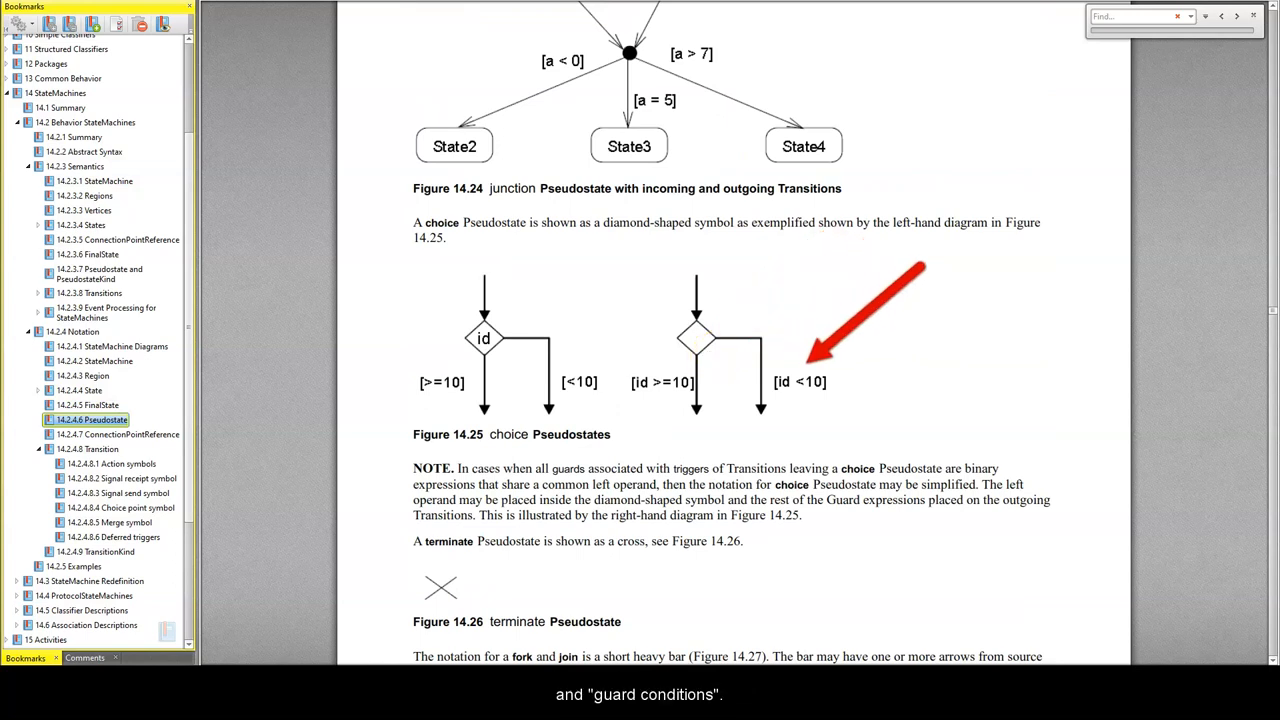
mouse_move(663, 352)
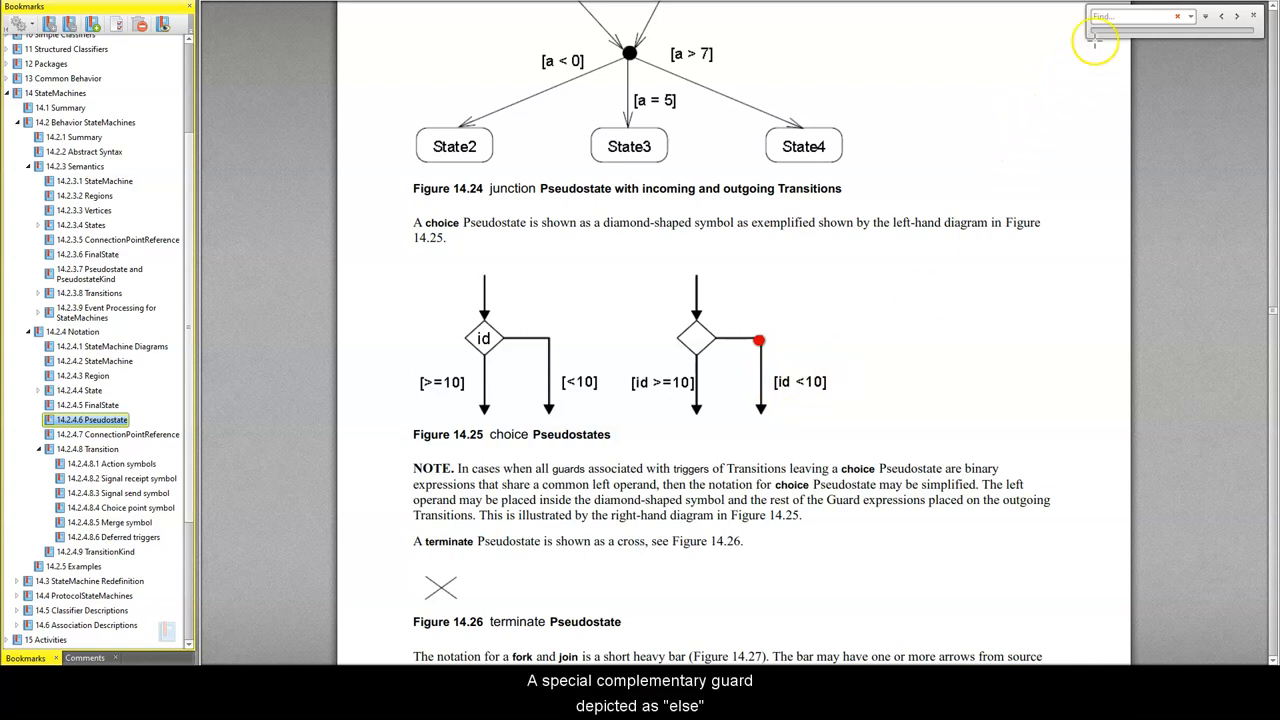
text(else)
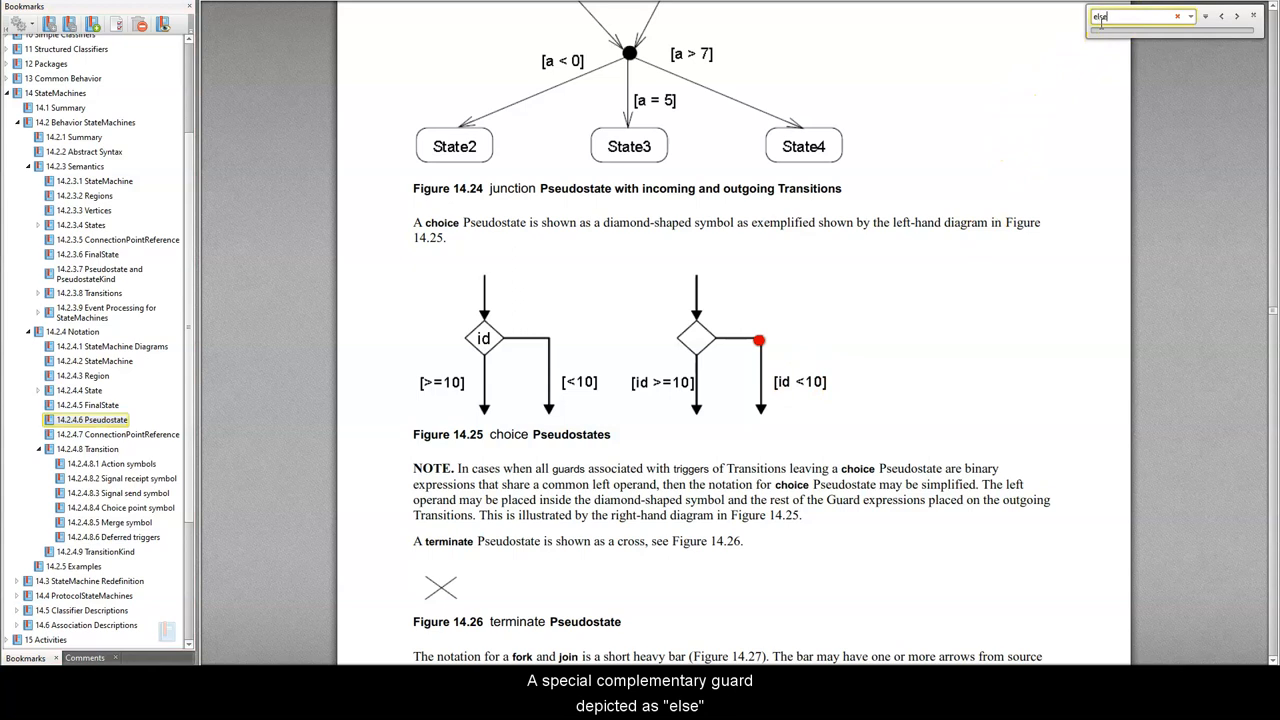
text(guard)
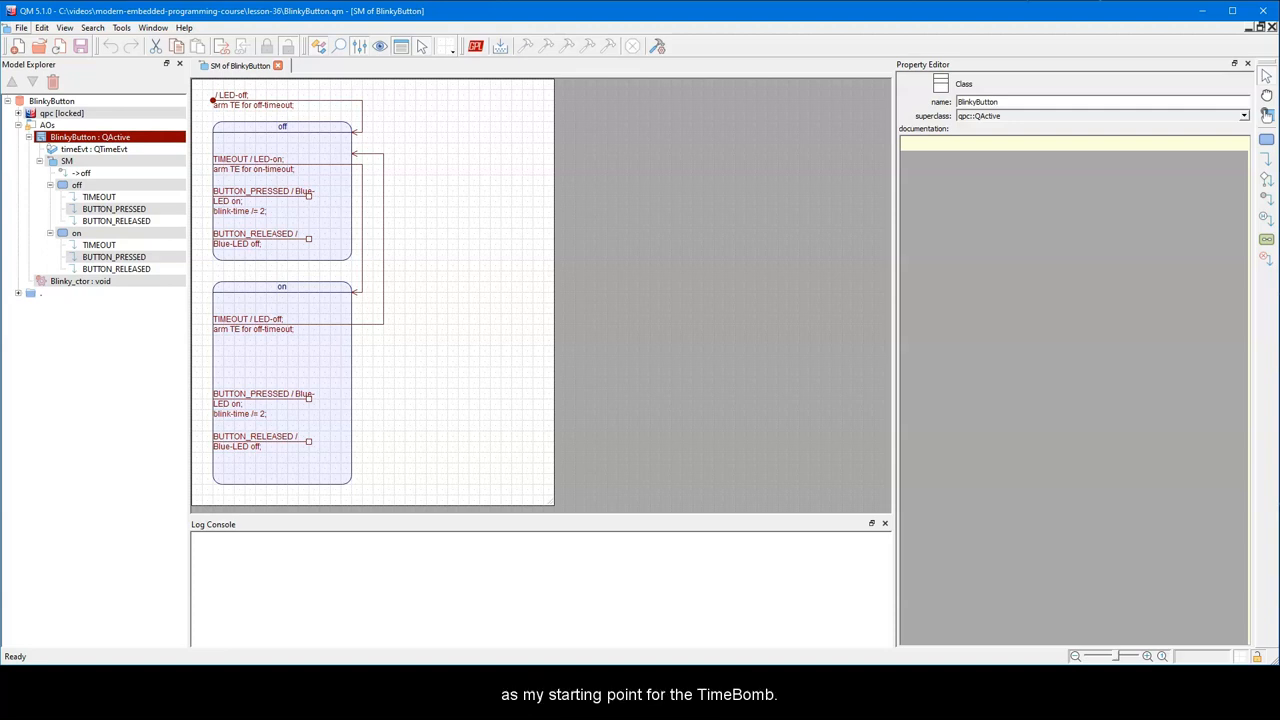
Save the model under the new name TimeBomb.qm.
click(21, 27)
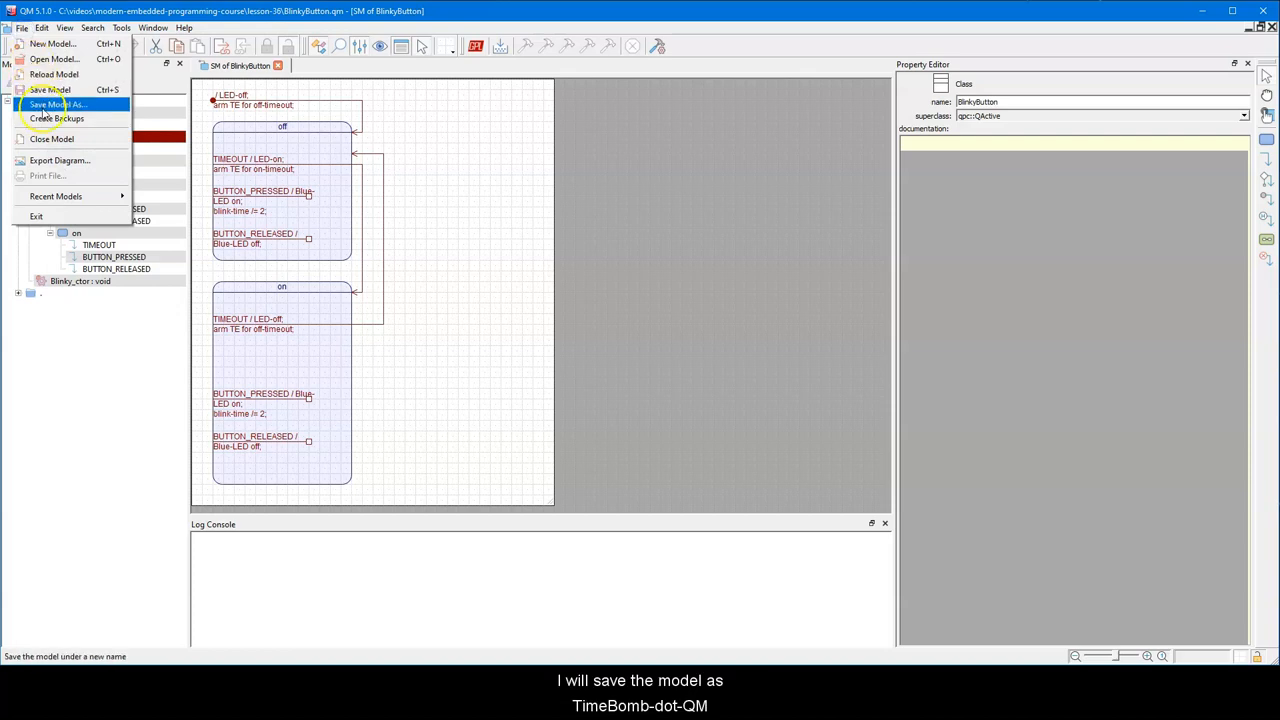
click(58, 104)
text(TimeBomb.qm)
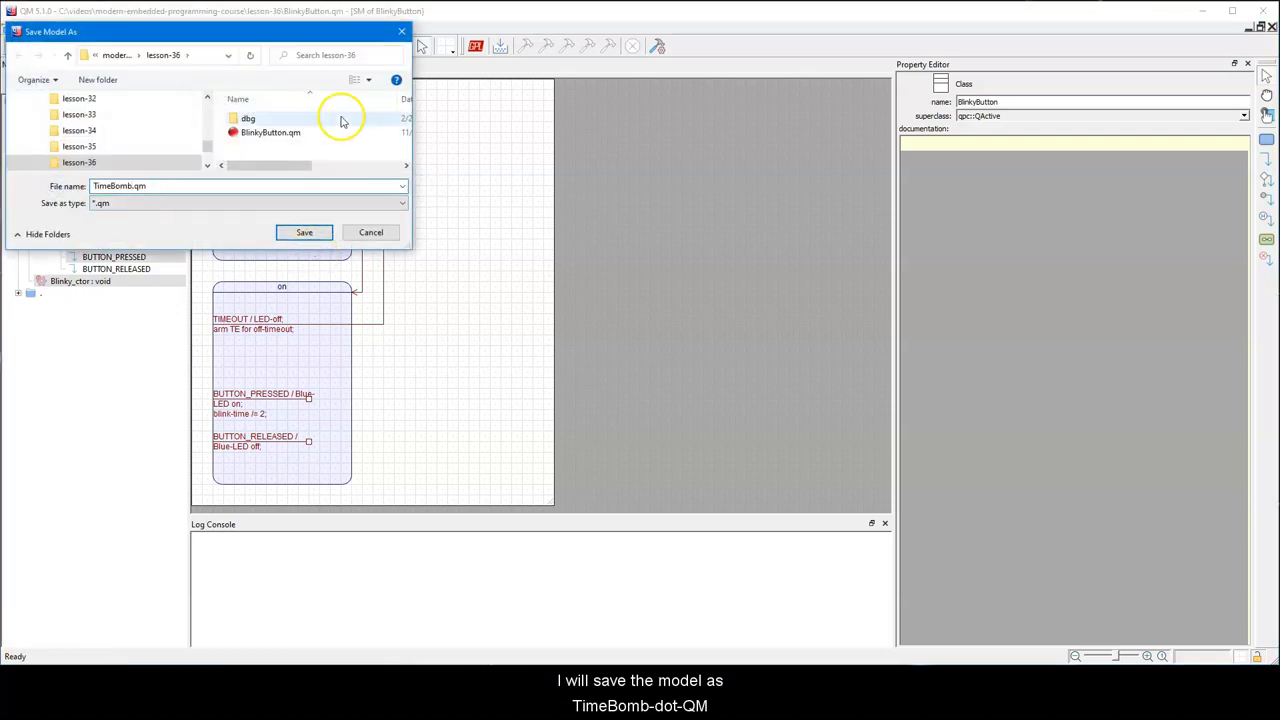
click(304, 232)
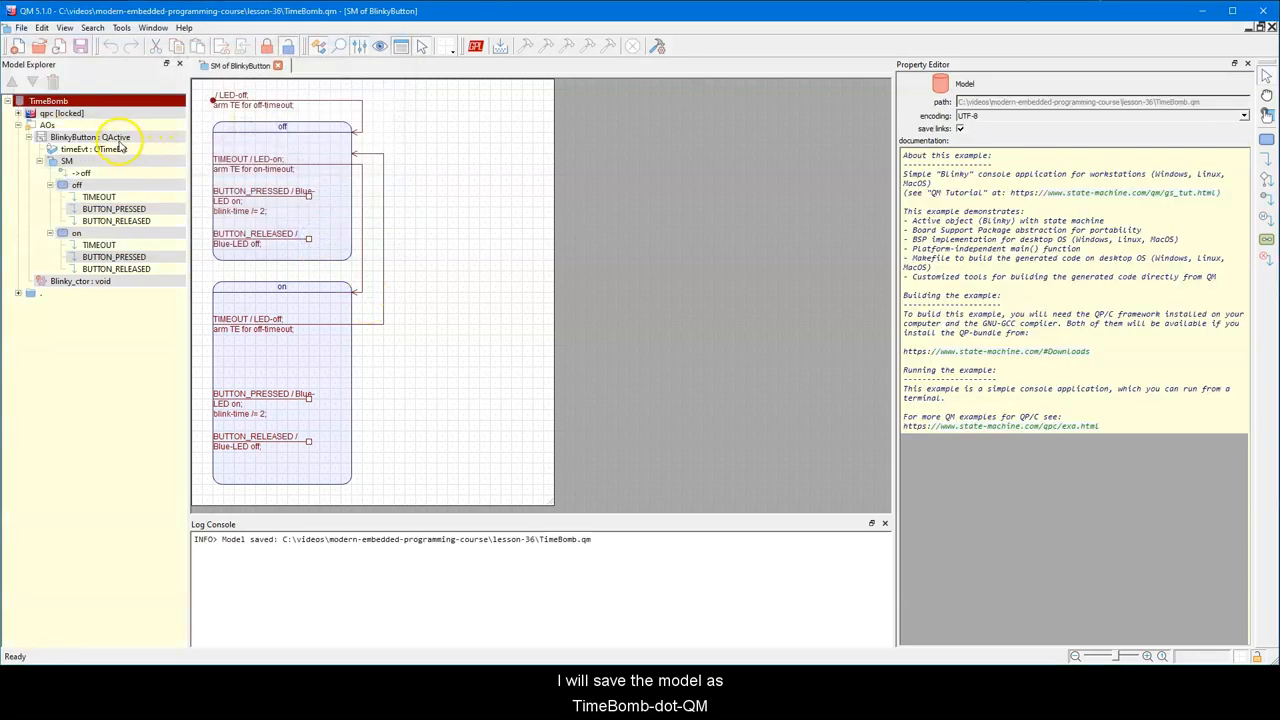
Rename the class to TimeBomb and set the initial transition action to GreenLED-on.
click(90, 137)
text(TimeBomb)
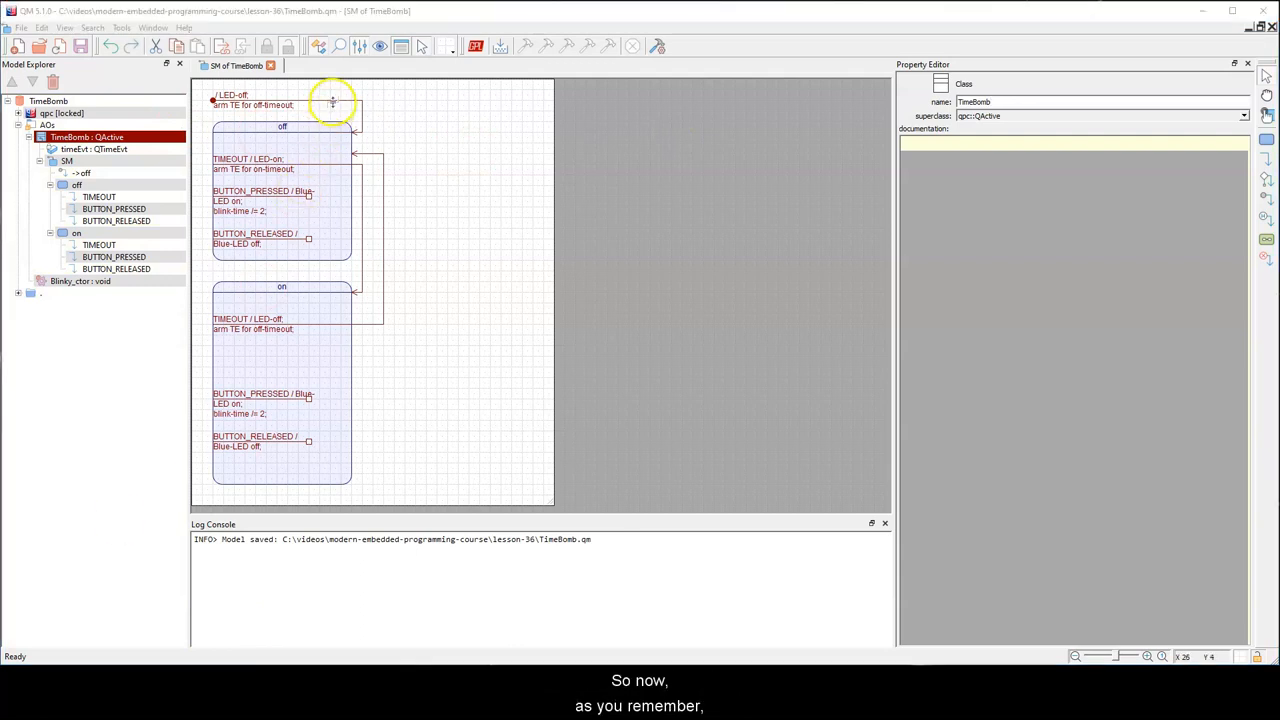
click(332, 102)
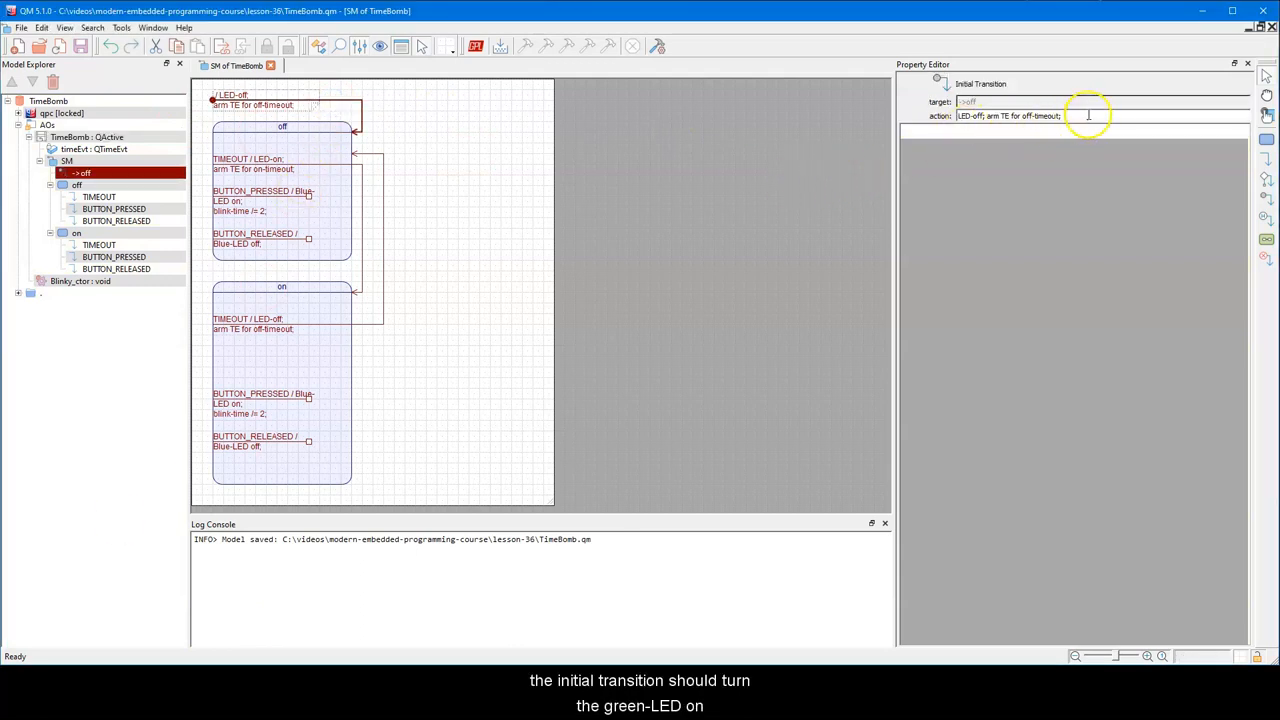
text(GreenLED-on;)
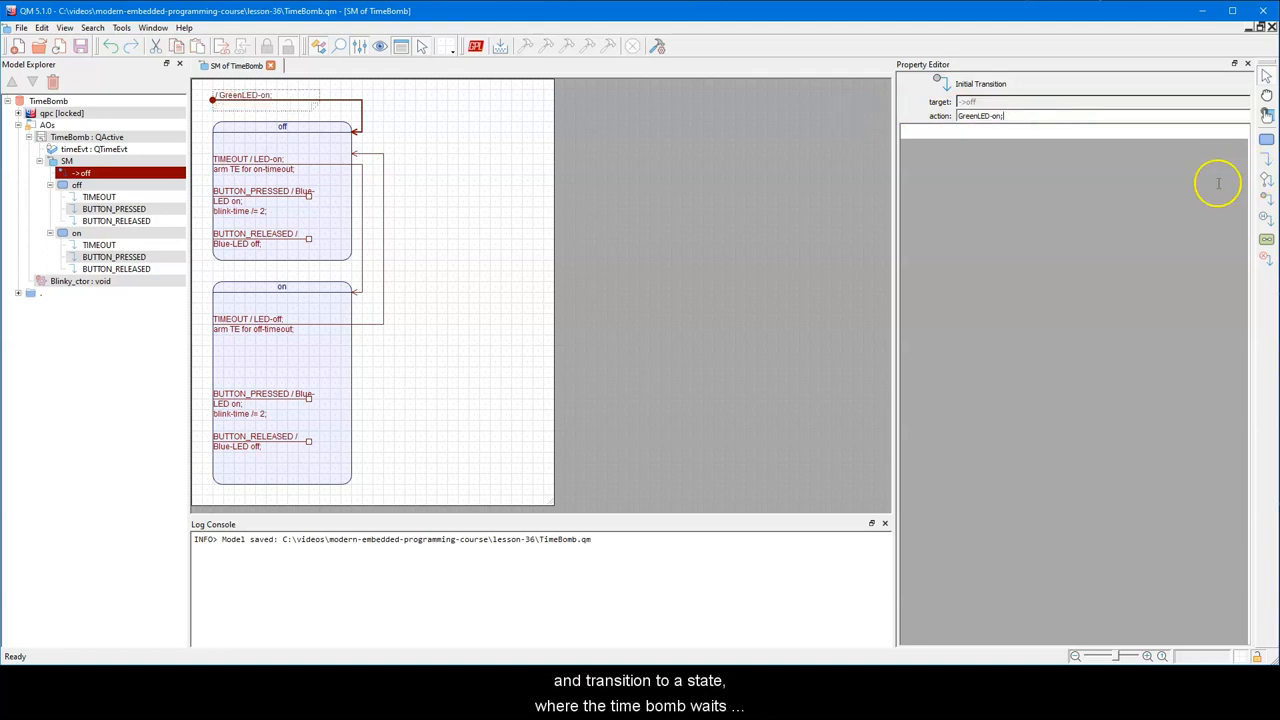
mouse_move(329, 125)
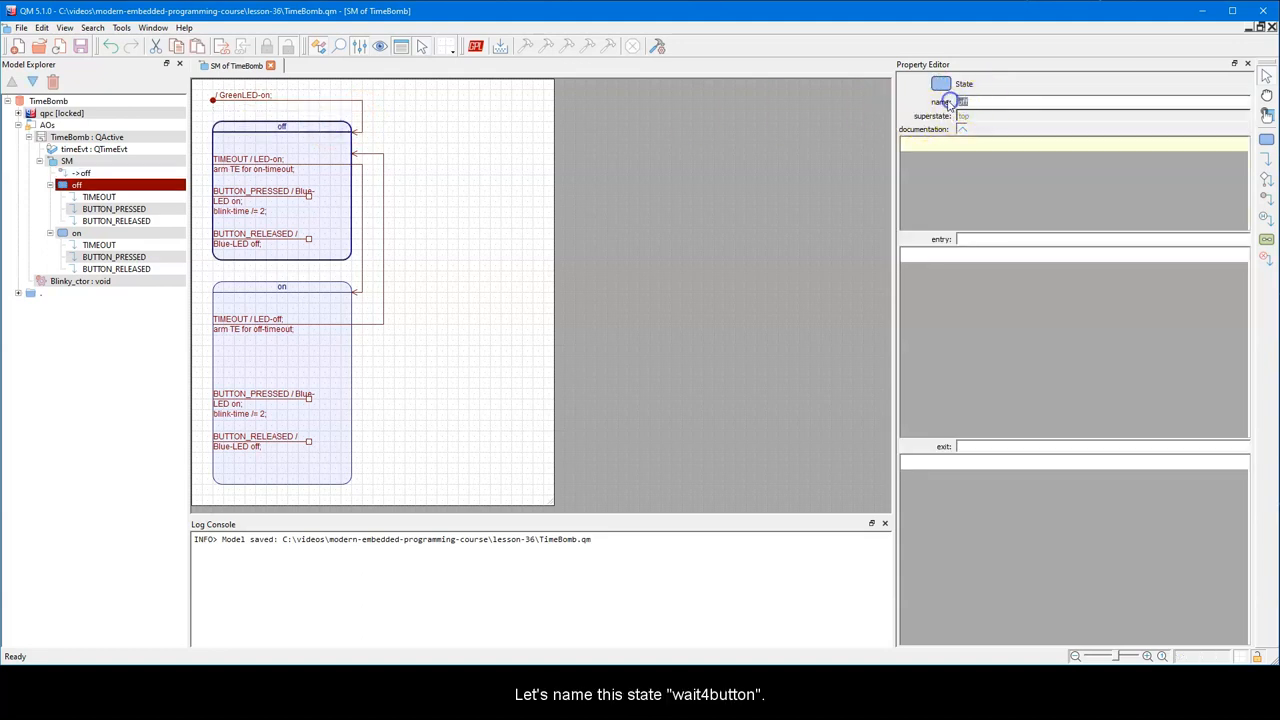
Name the former off state wait4button.
text(wait4button)
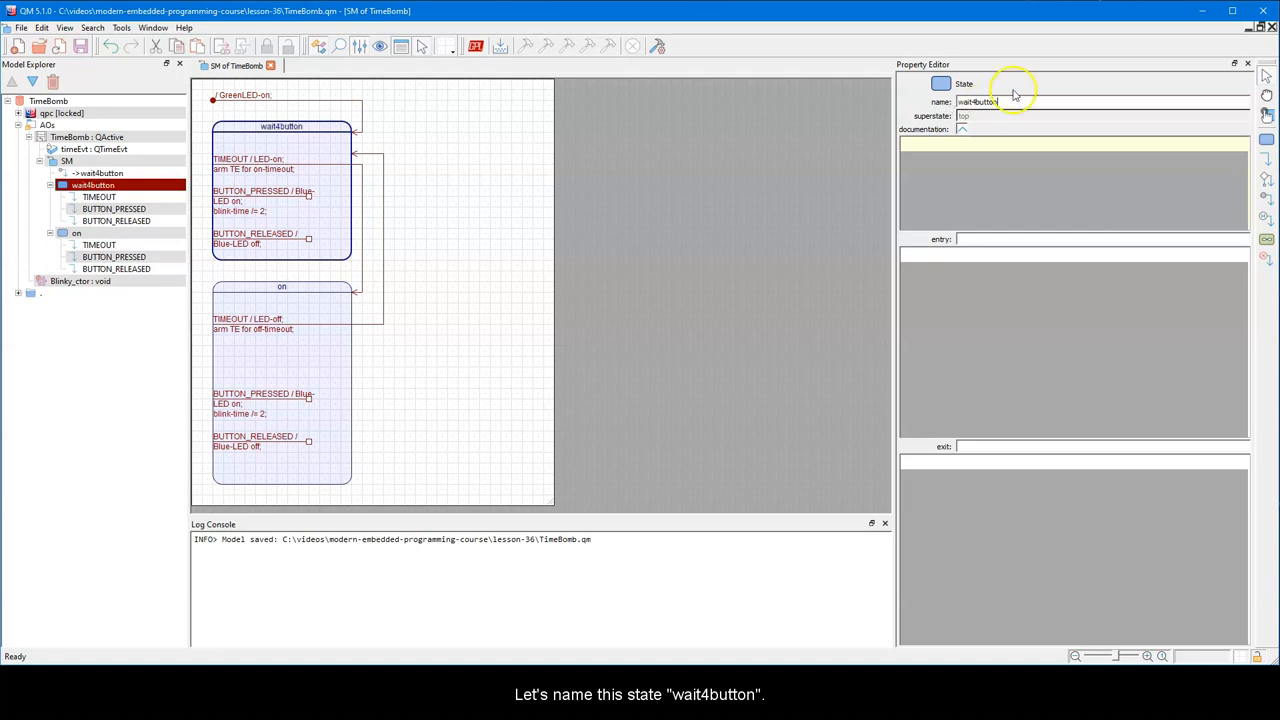
click(262, 191)
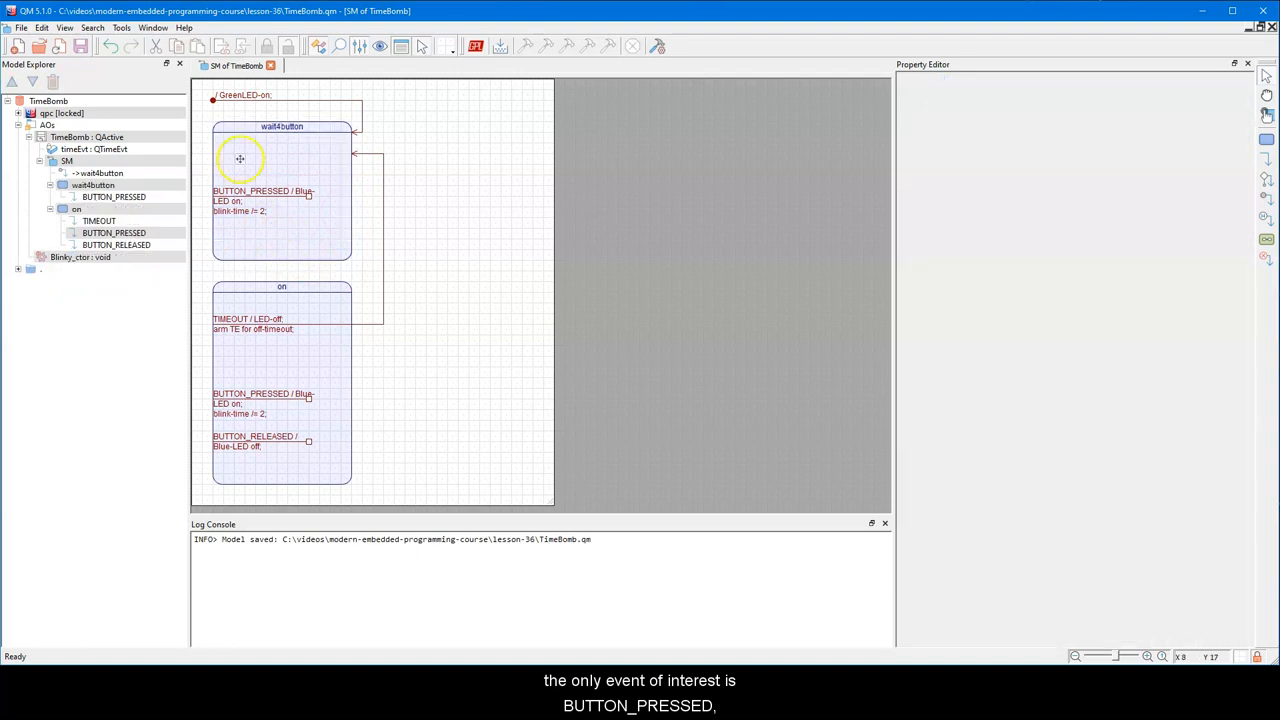
Make BUTTON_PRESSED turn Green-LED off, red on, and arm the timer for half a second.
click(281, 163)
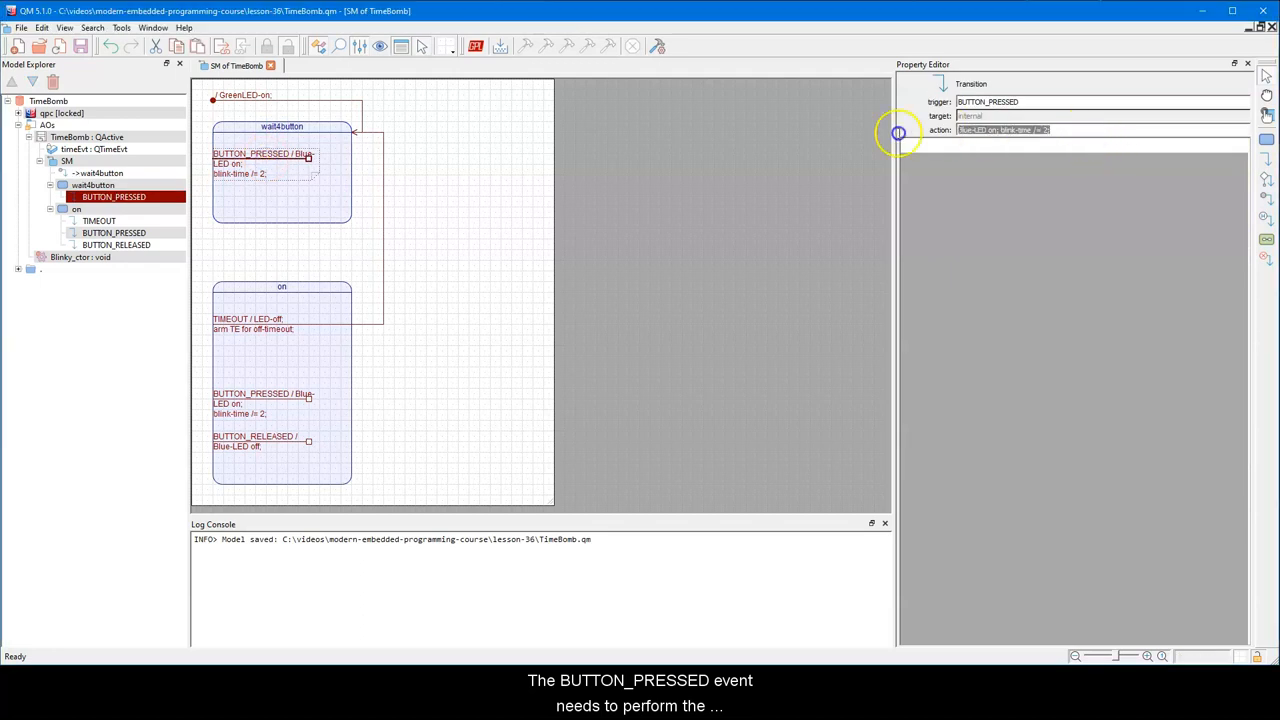
text(Green-LED=OFF;Red-LED=ON)
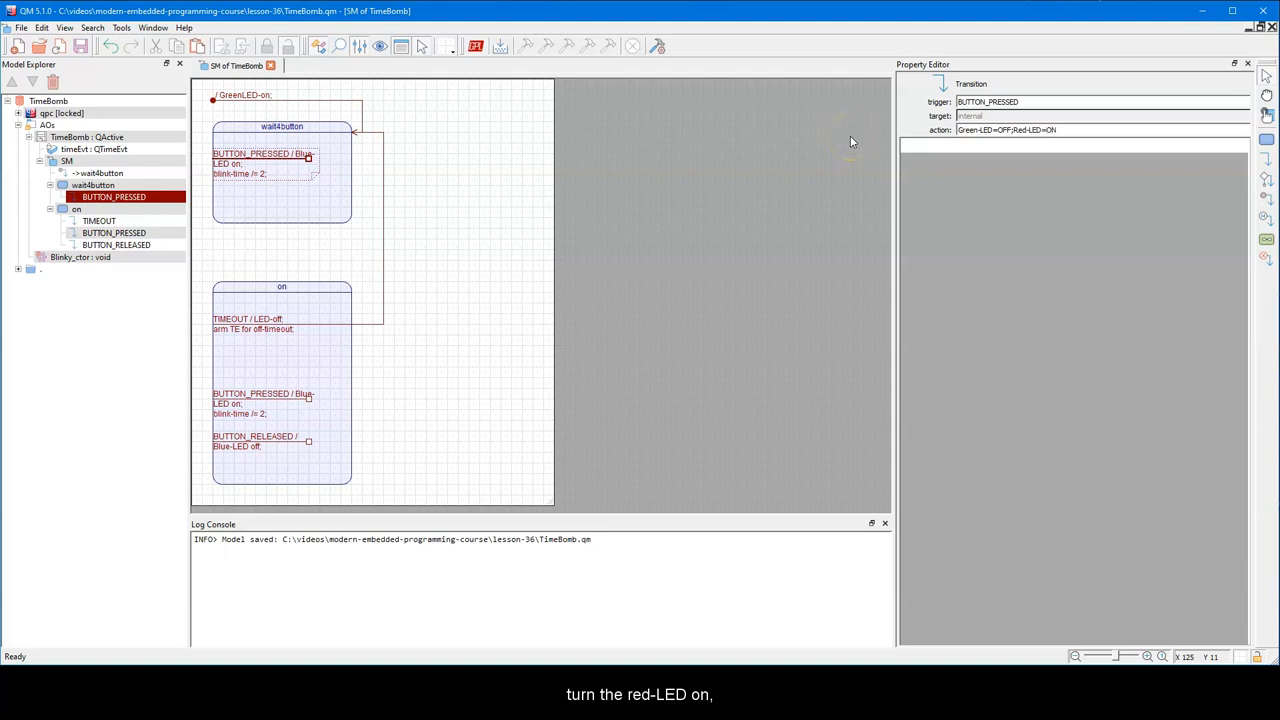
text(,arm-TE-for-1/2sec;)
text(blink)
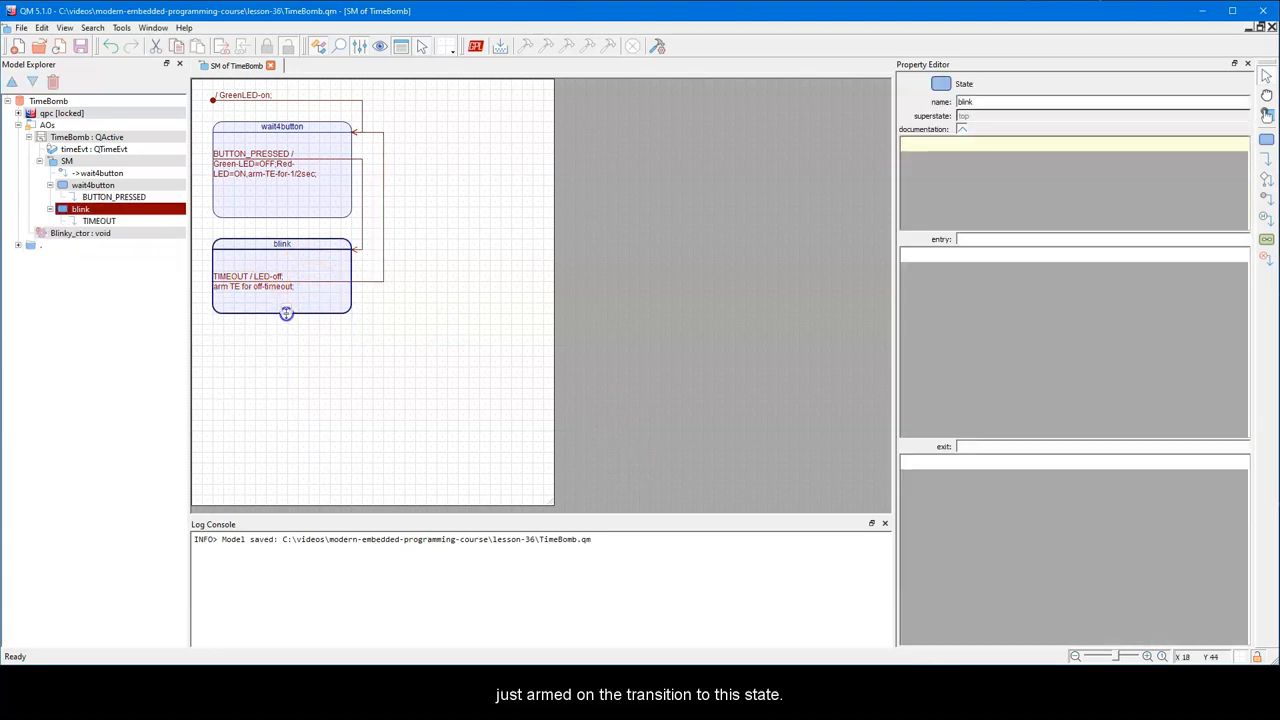
Select blink's TIMEOUT transition to edit its action.
click(98, 220)
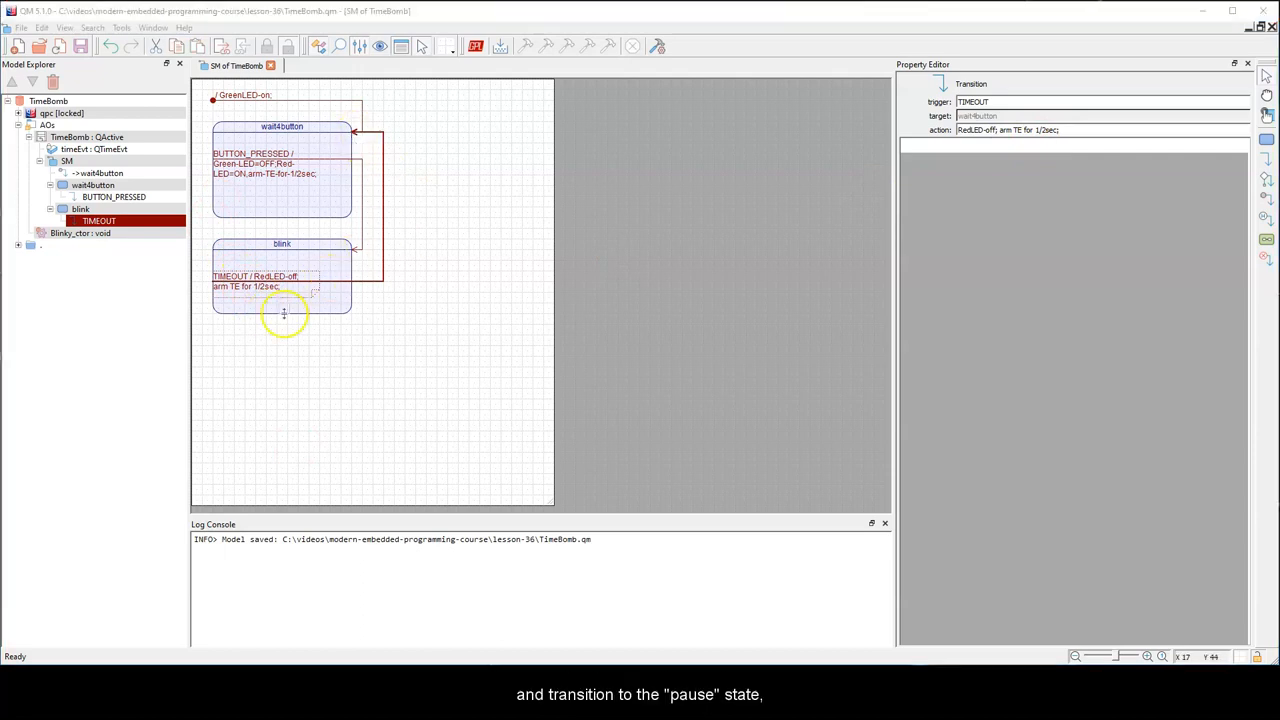
mouse_move(215, 335)
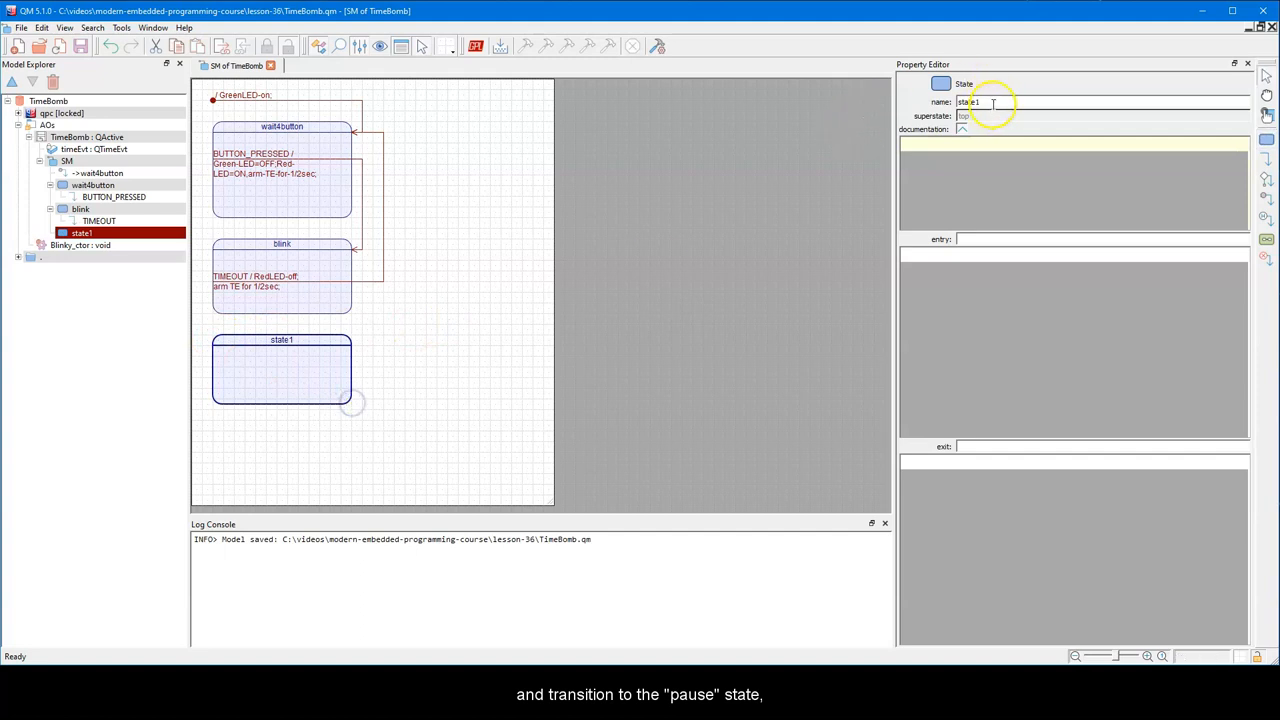
Name the new state 'pause'.
text(pause)
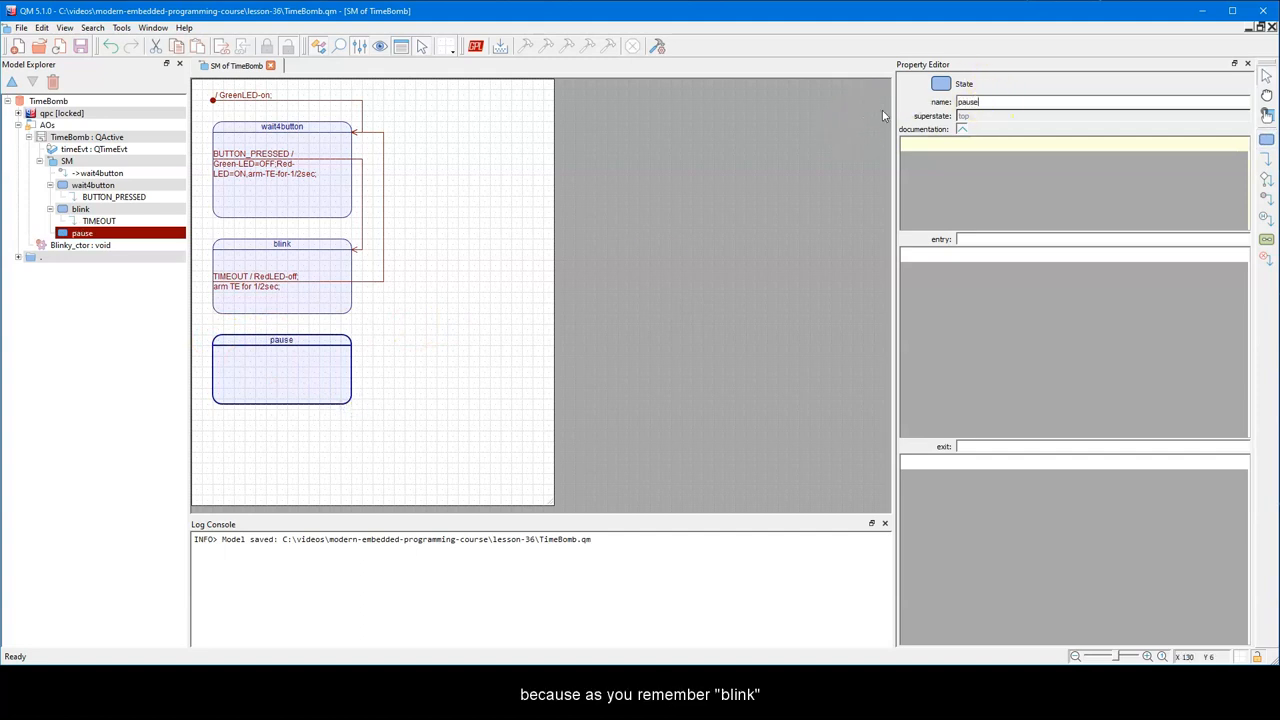
click(373, 348)
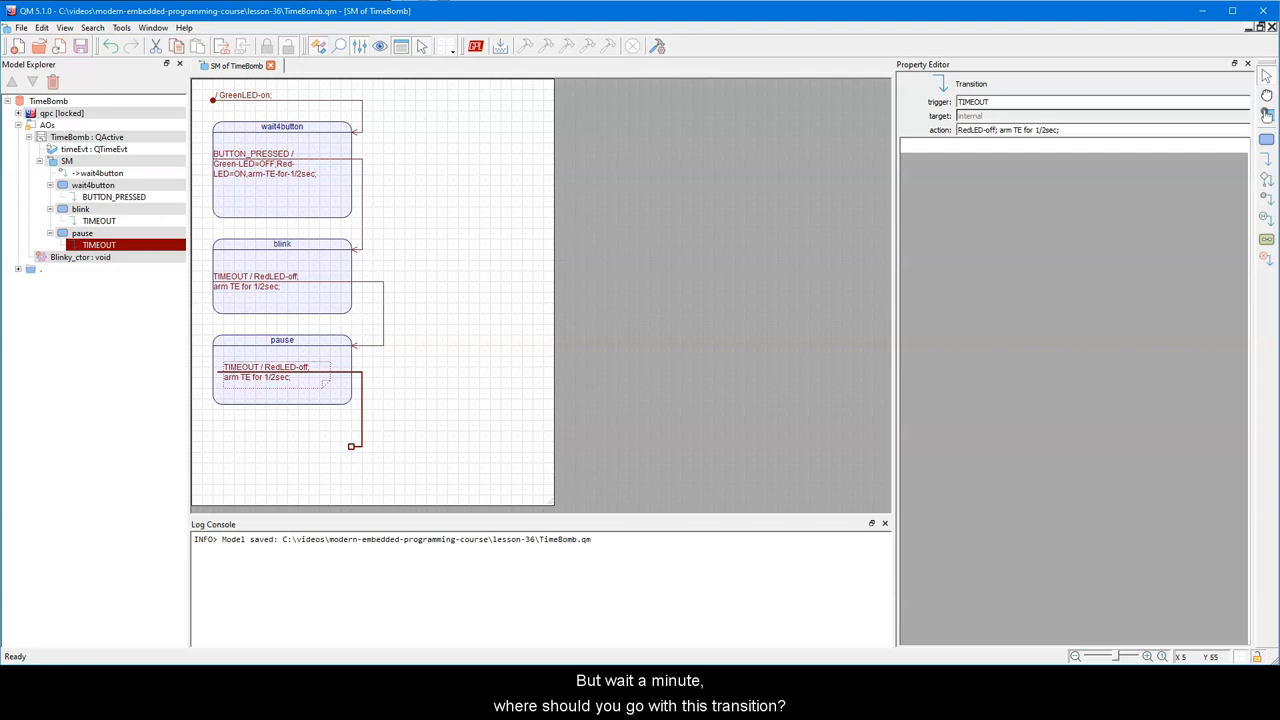
Move pause's TIMEOUT end point and set its action to --blink_ctr;.
drag(351, 445, 353, 265)
text(--blink)
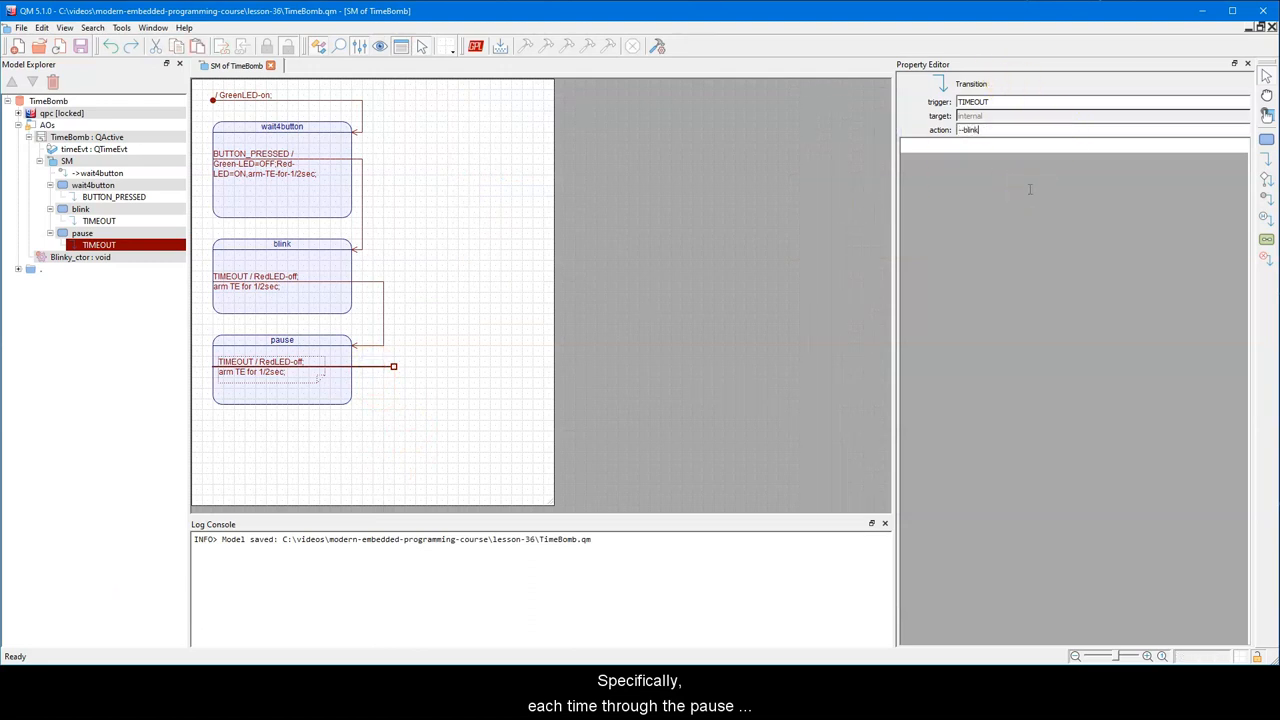
text(_ctr;)
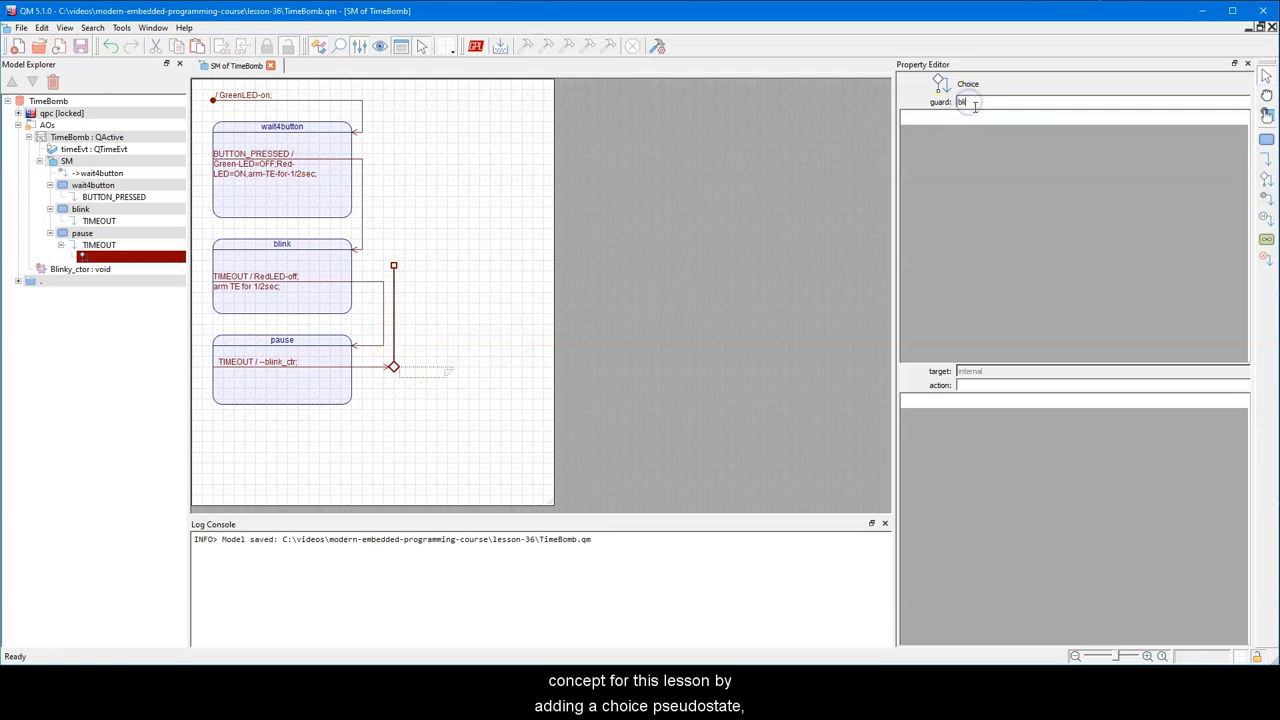
Give the choice a blink_ctr > 0 branch to blink that turns the red LED on and arms the timer.
text(blink_ctr > 0)
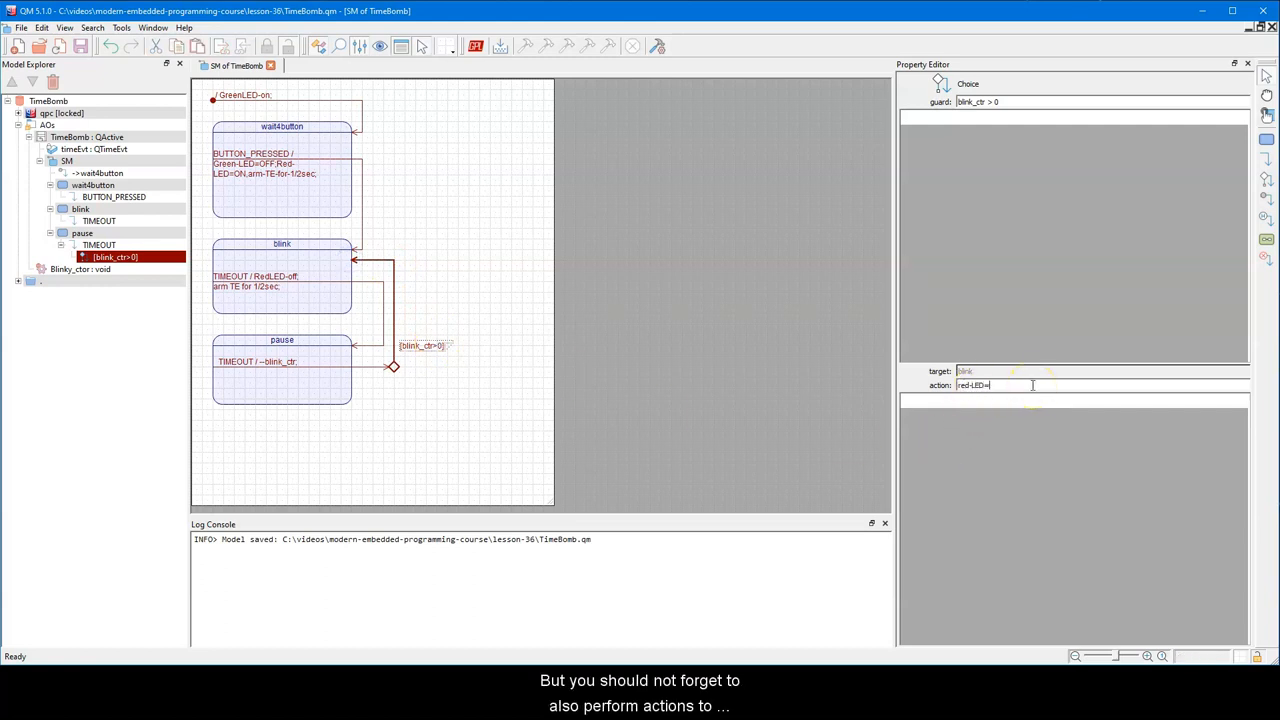
text(ON, arm-TE-for-1/2sec;)
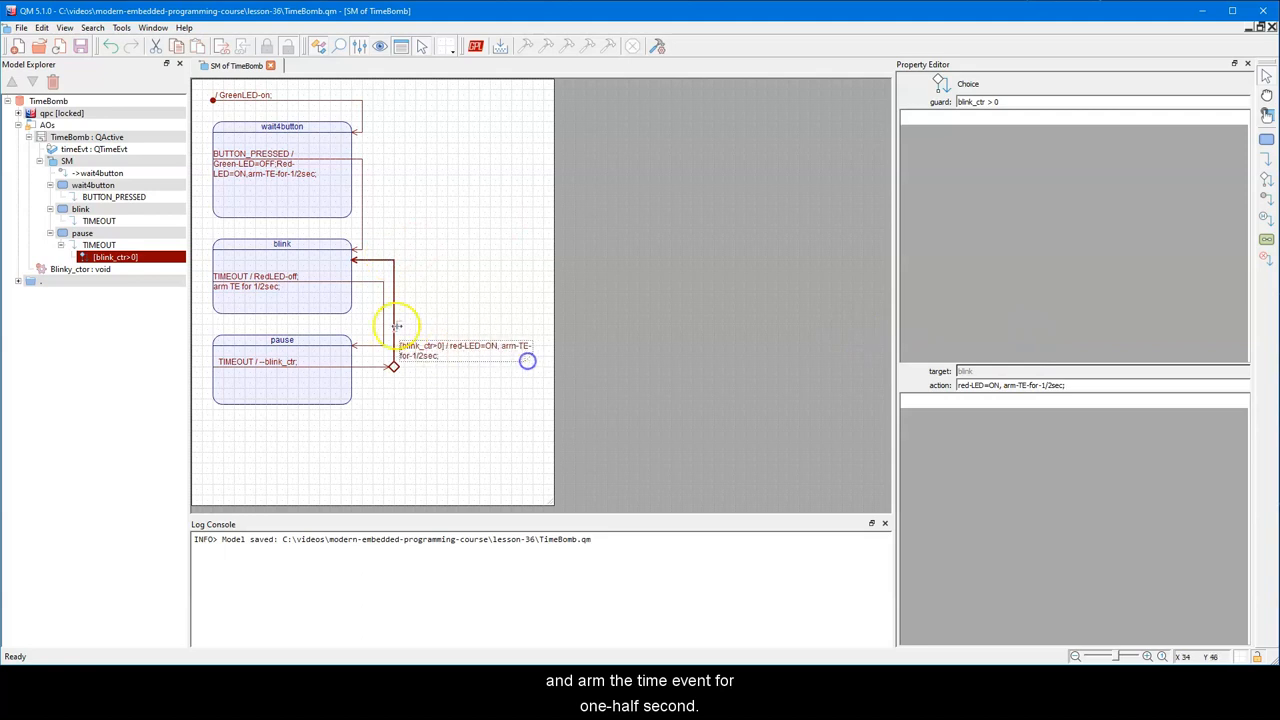
mouse_move(823, 334)
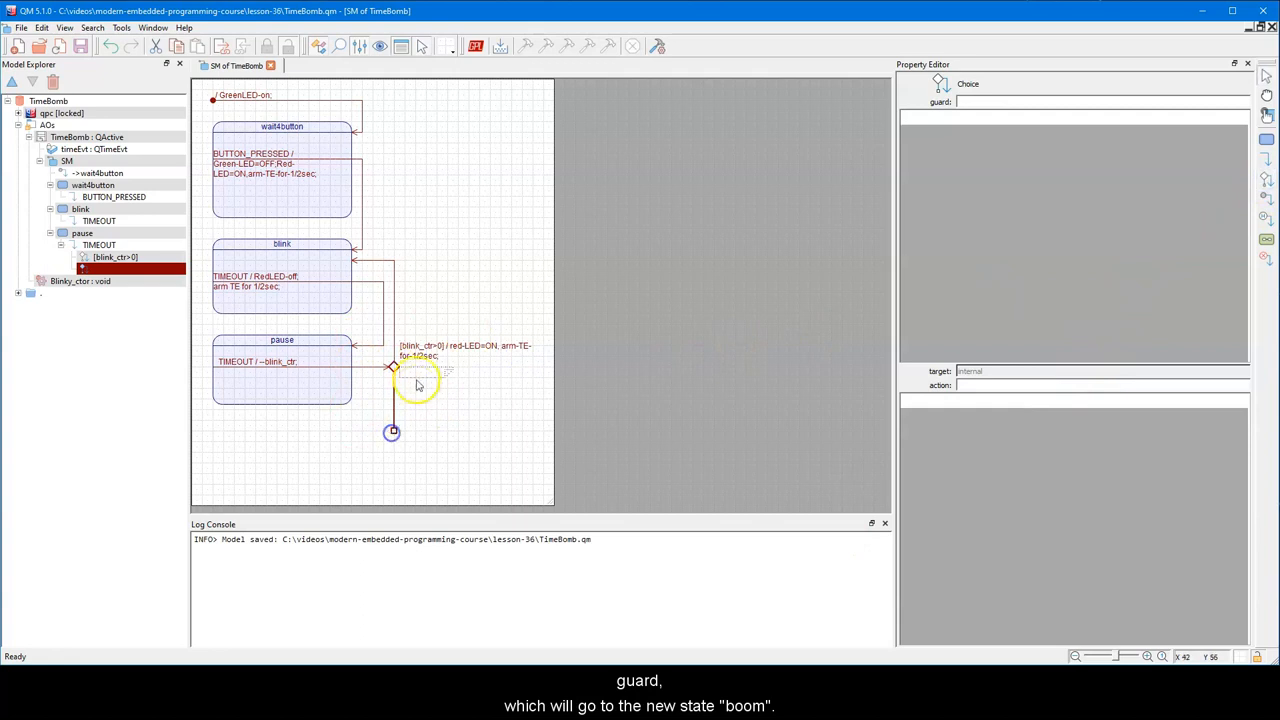
Add an else branch to the choice with the action all-LEDs=ON.
text(else)
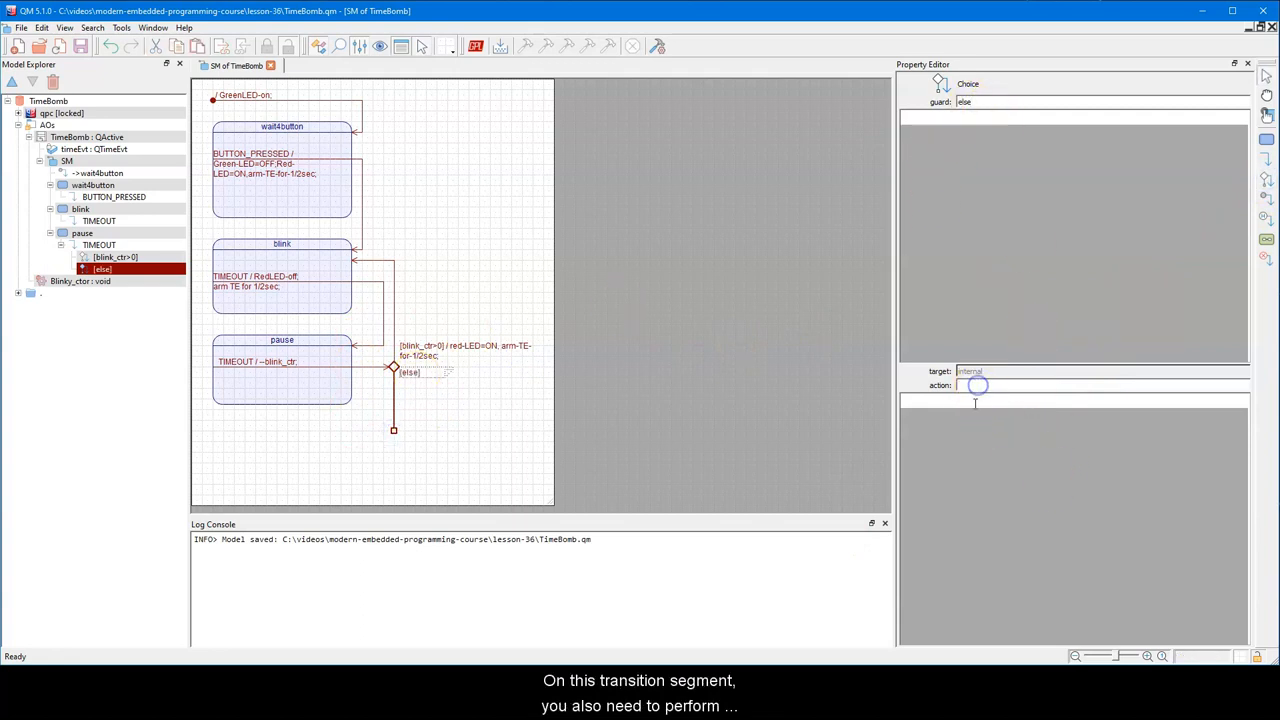
text(all-LED)
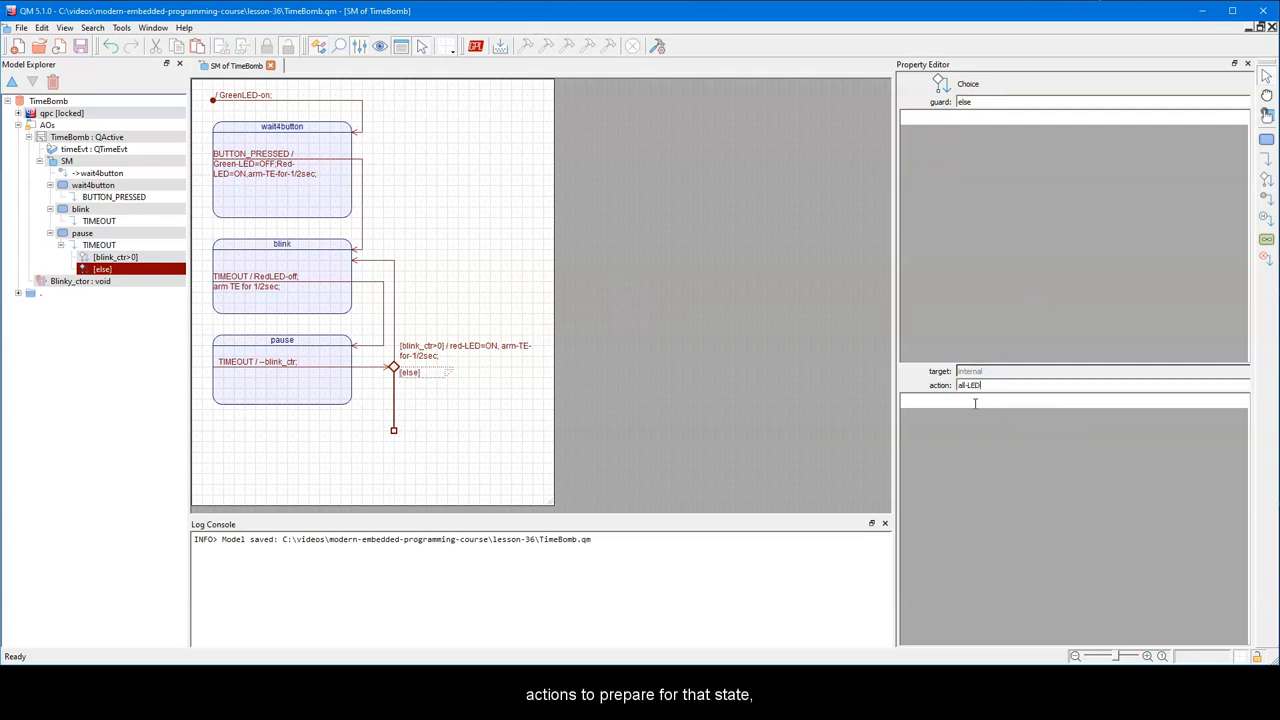
text(s=ON)
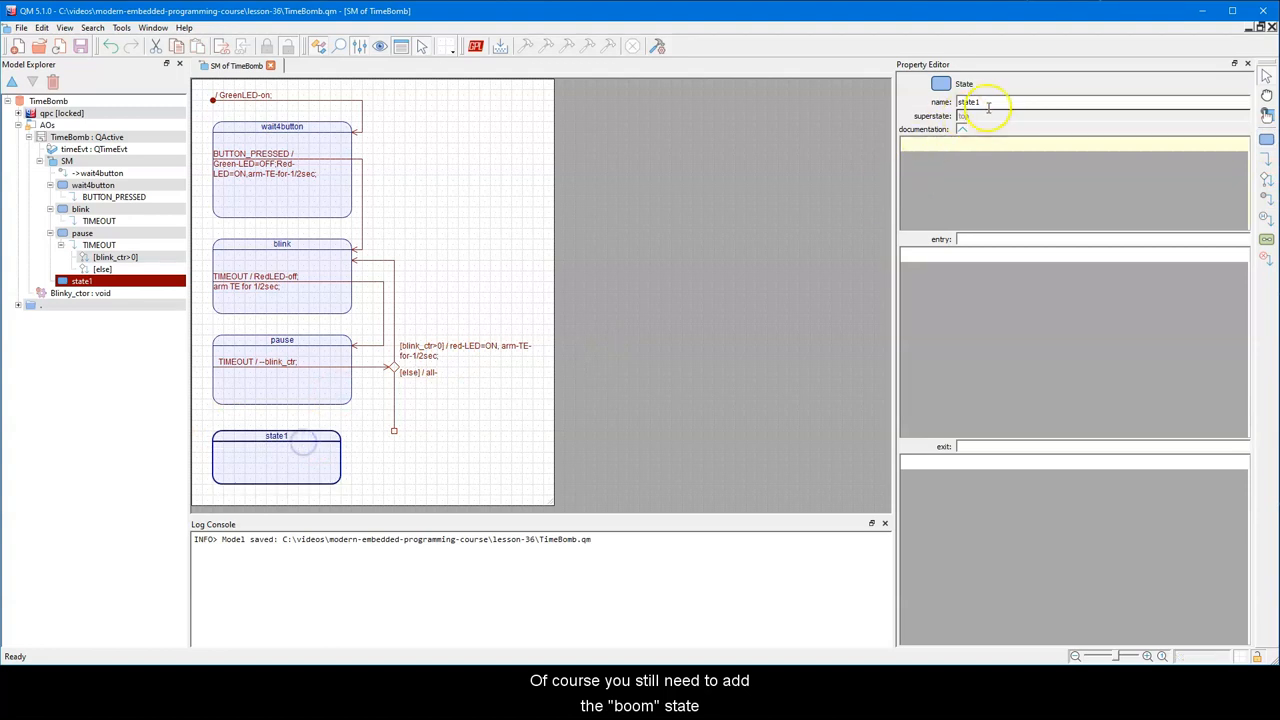
Name the new state boom and route the else branch into it, with its label beside the line.
text(boom)
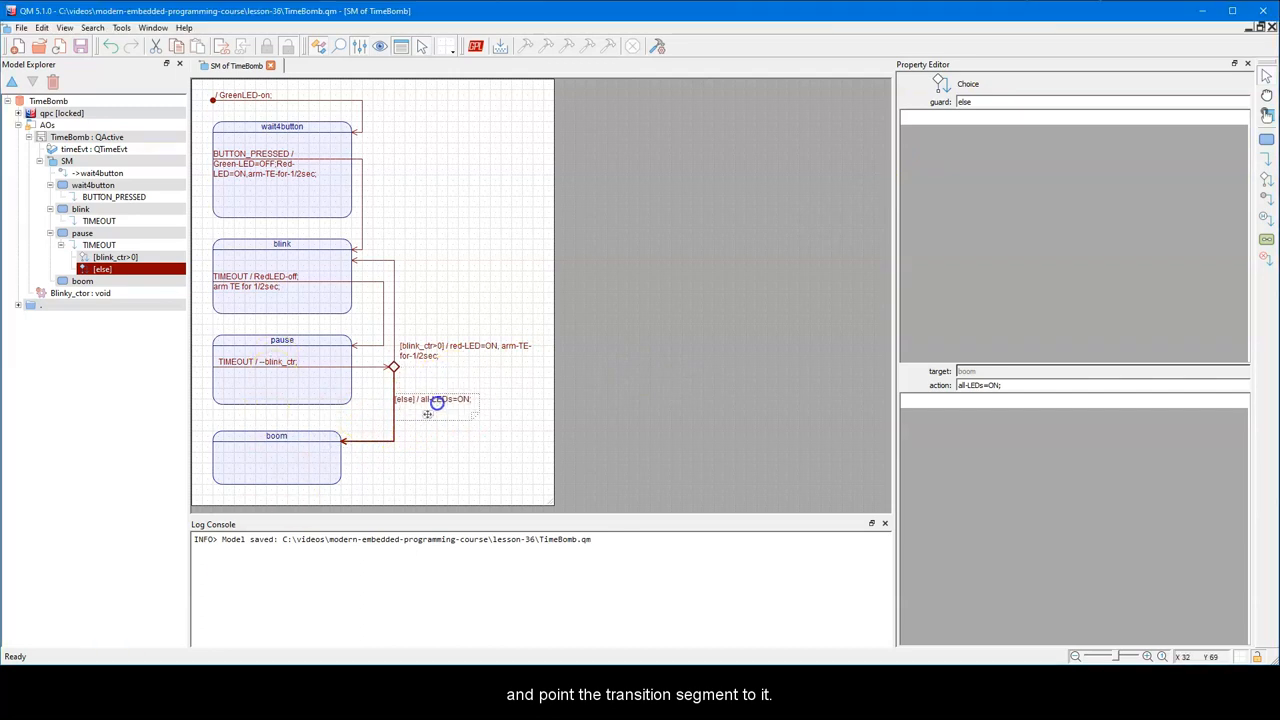
click(282, 370)
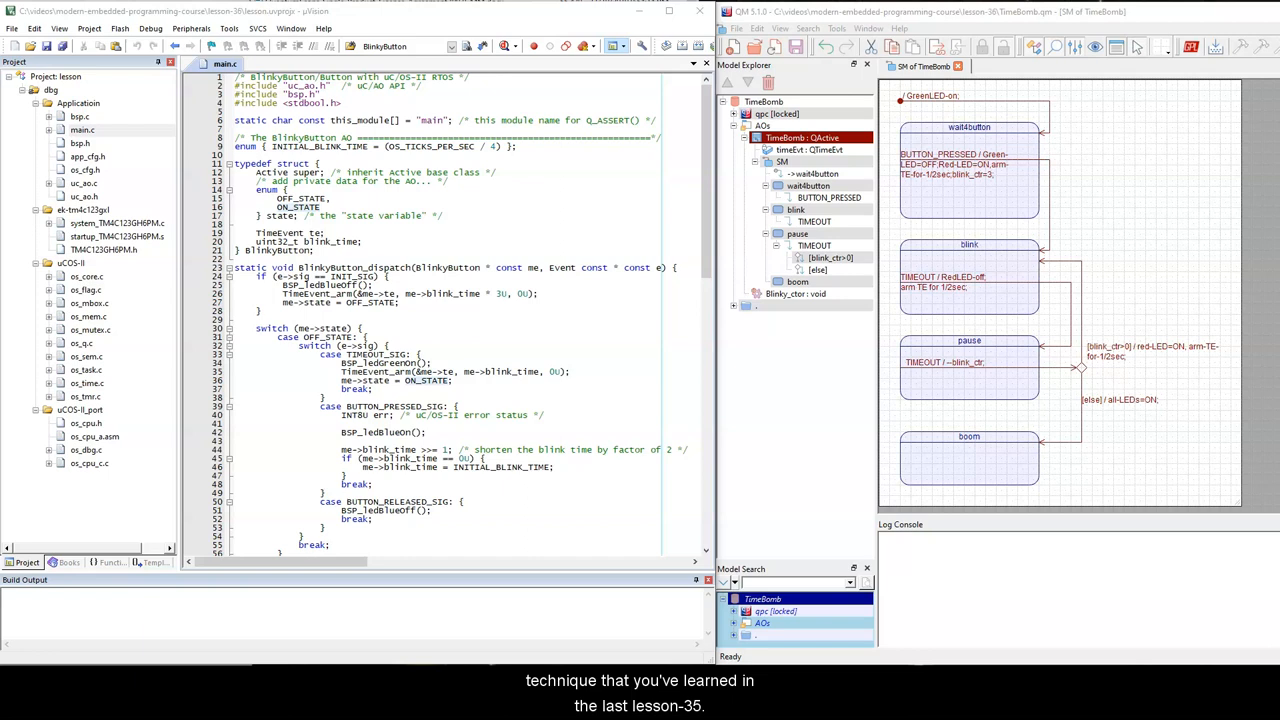
Replace all BlinkyButton occurrences with TimeBomb across the current project (25 in 3 files).
key(ctrl+h)
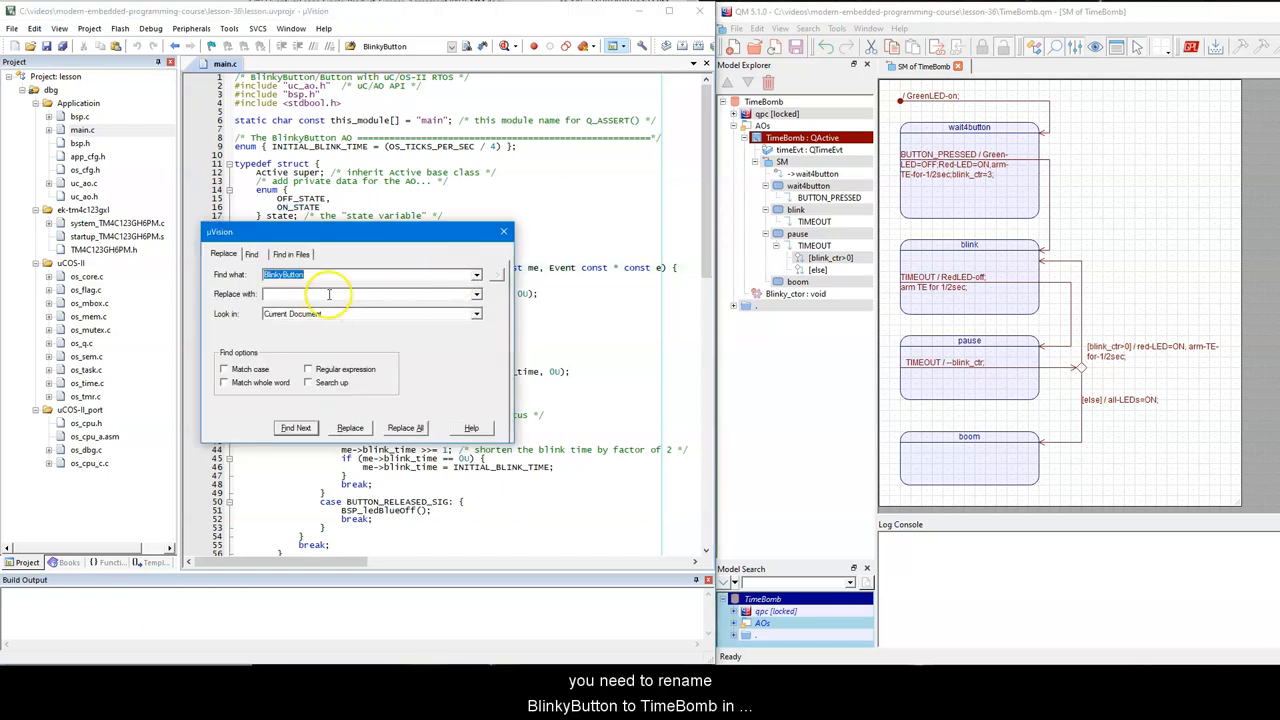
text(TimeBomb)
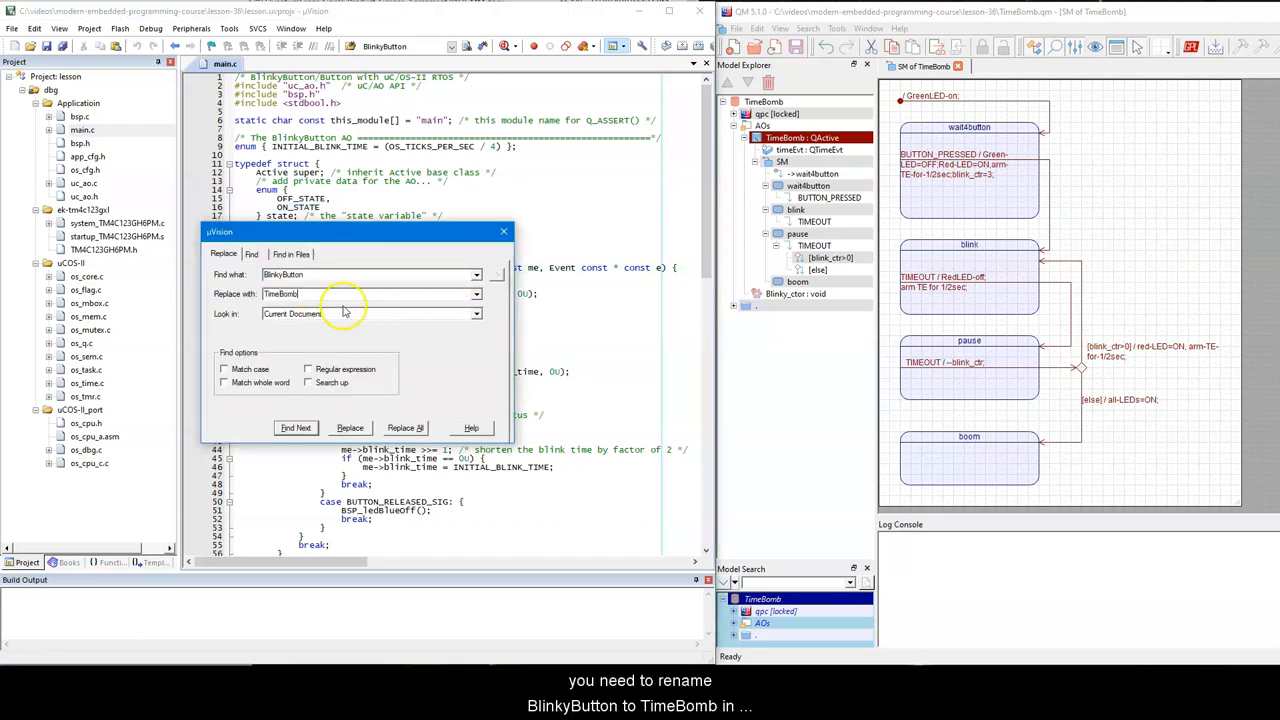
click(476, 313)
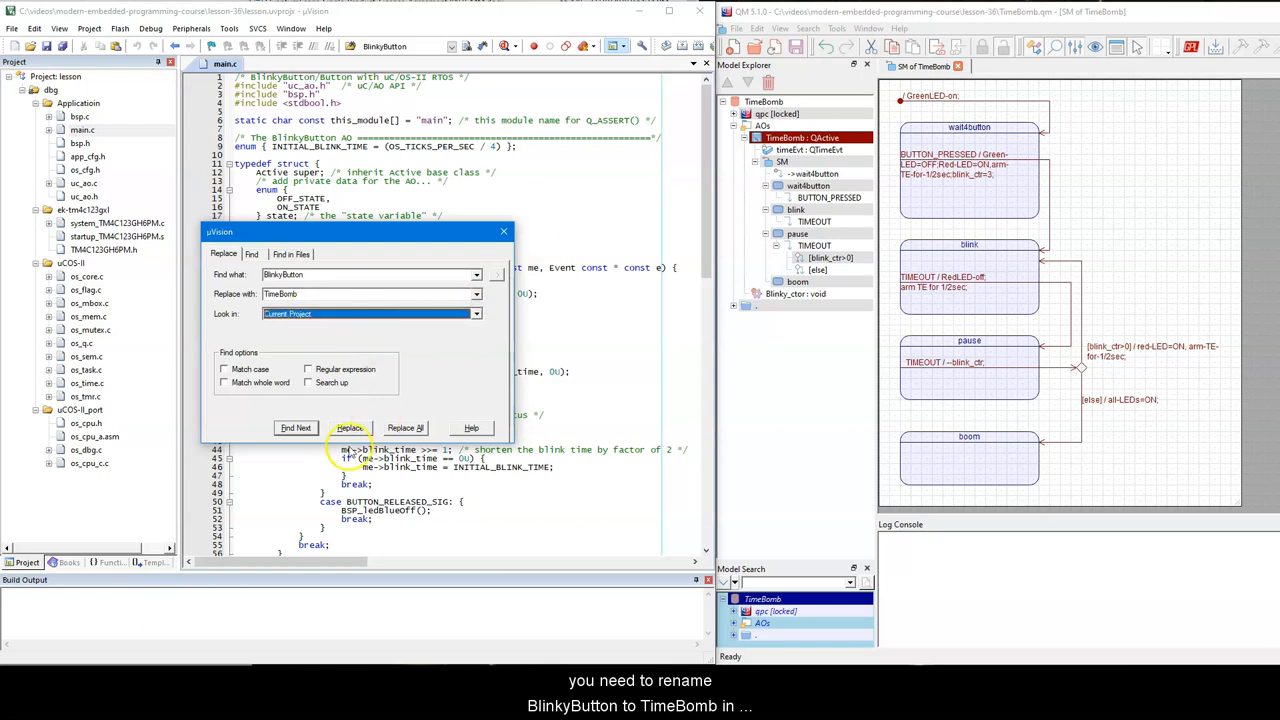
click(405, 427)
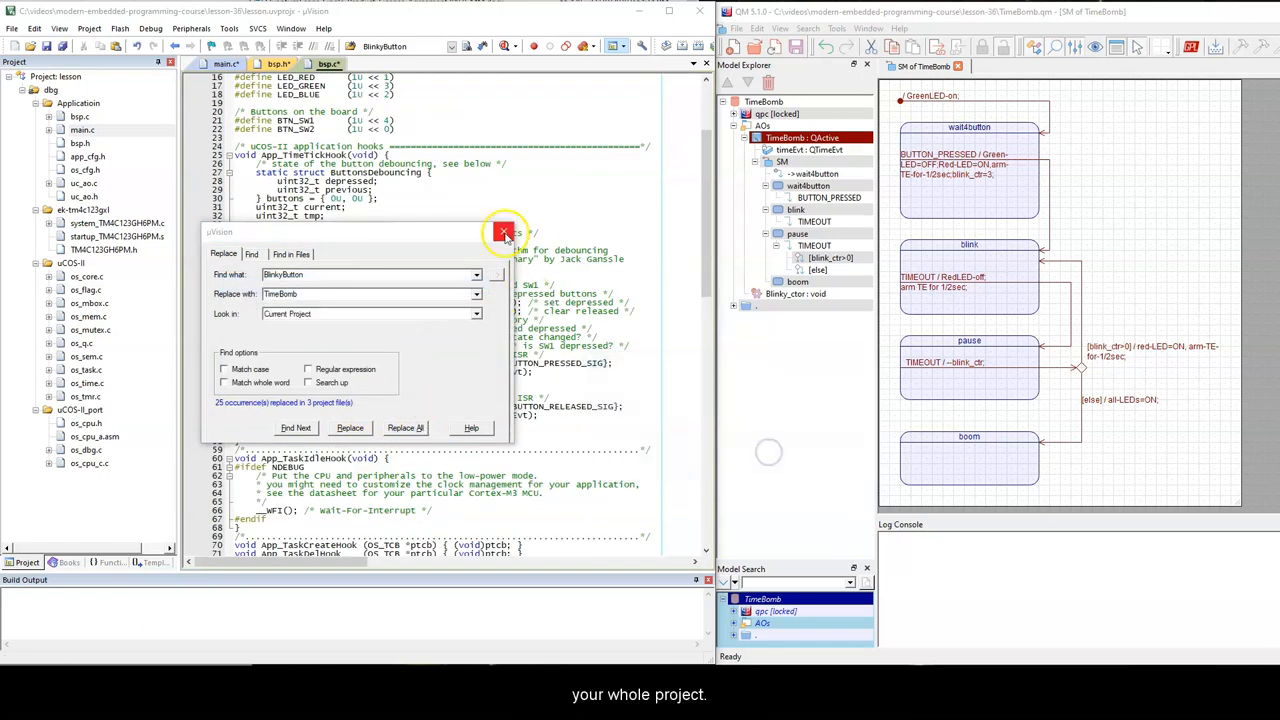
click(503, 232)
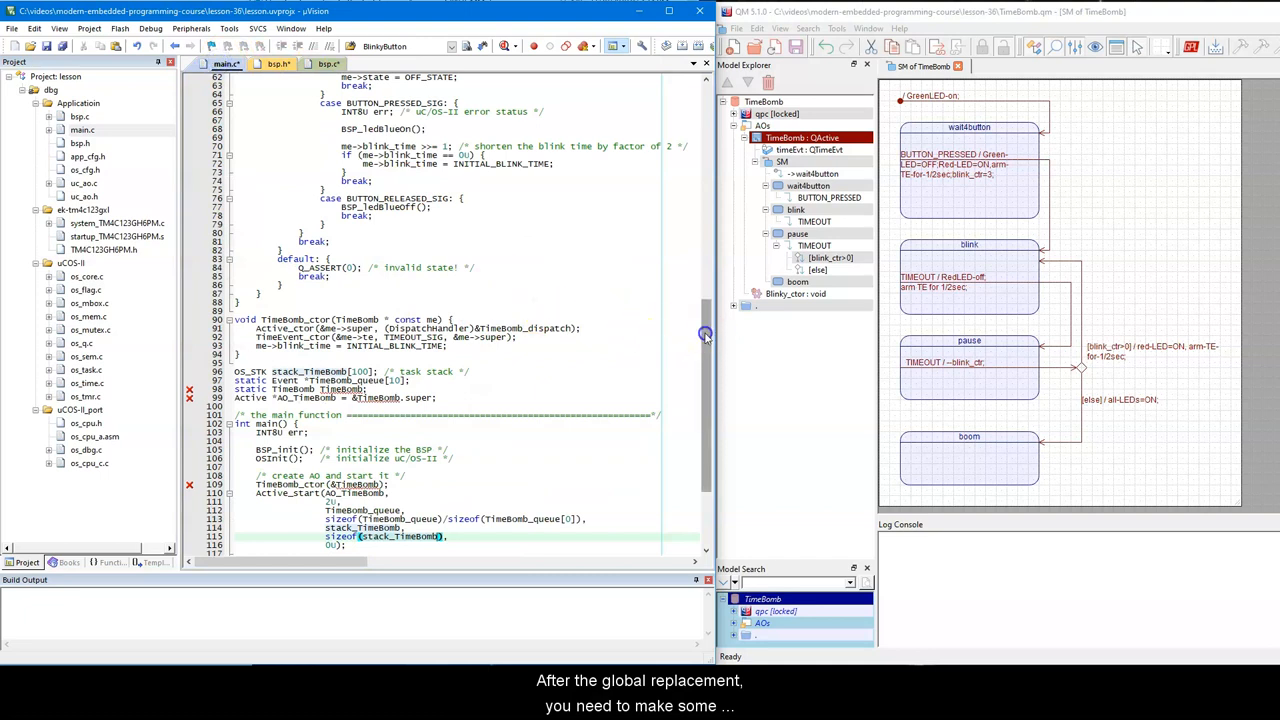
Scroll through main.c to check the renamed project builds with 0 errors and 0 warnings.
scroll(down, 3)
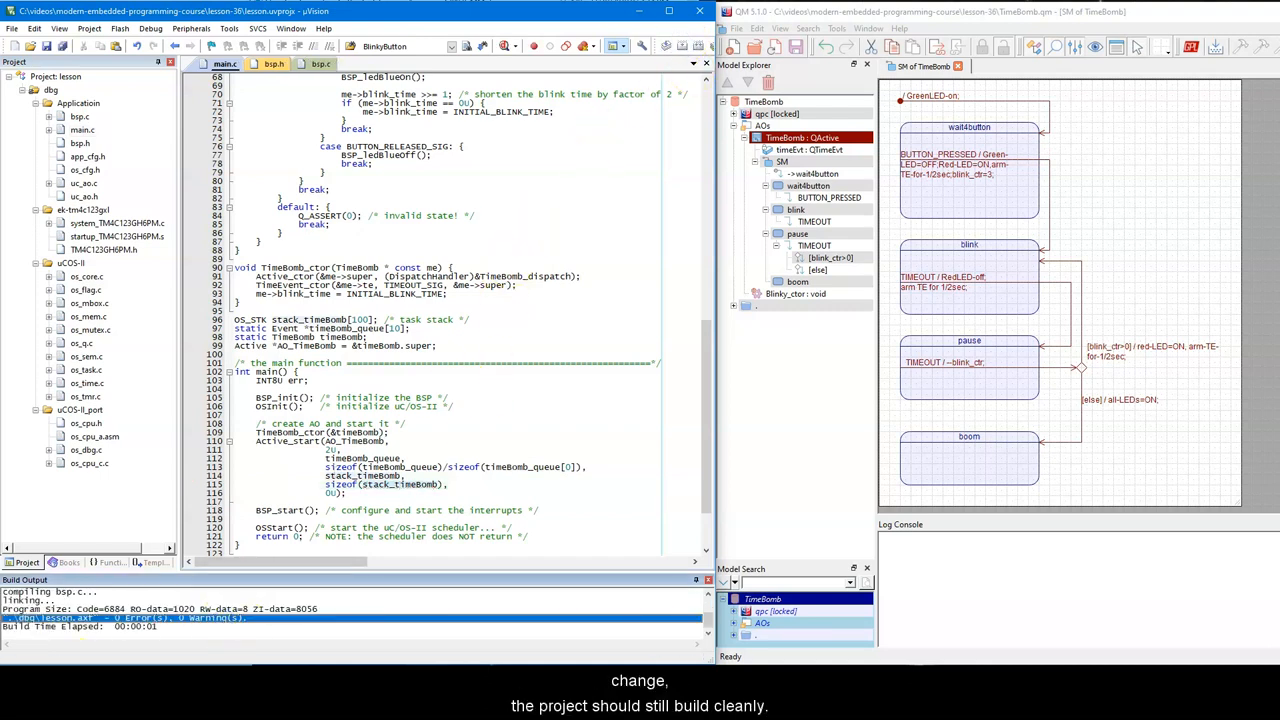
scroll(up, 3)
text(PAUSE_STATE)
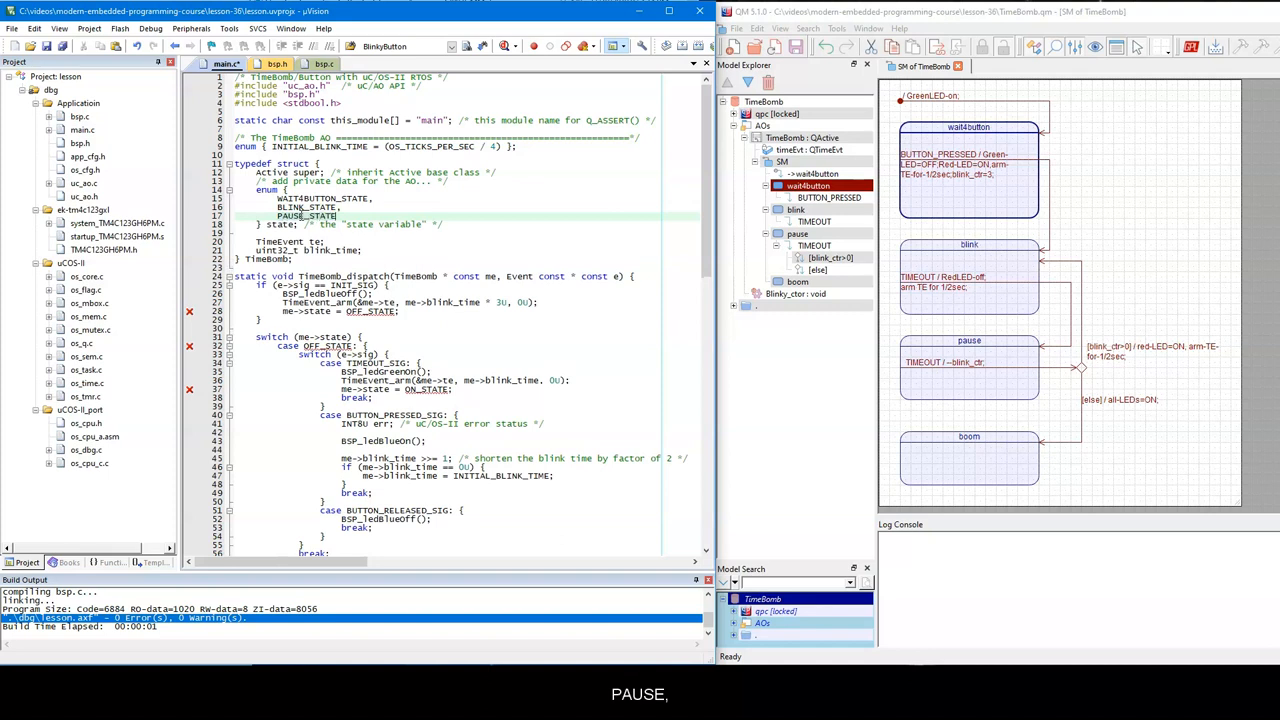
Add BOOM_STATE to the enum and make initialization light the green LED.
text(BOOM_STATE,)
click(324, 293)
text(Green)
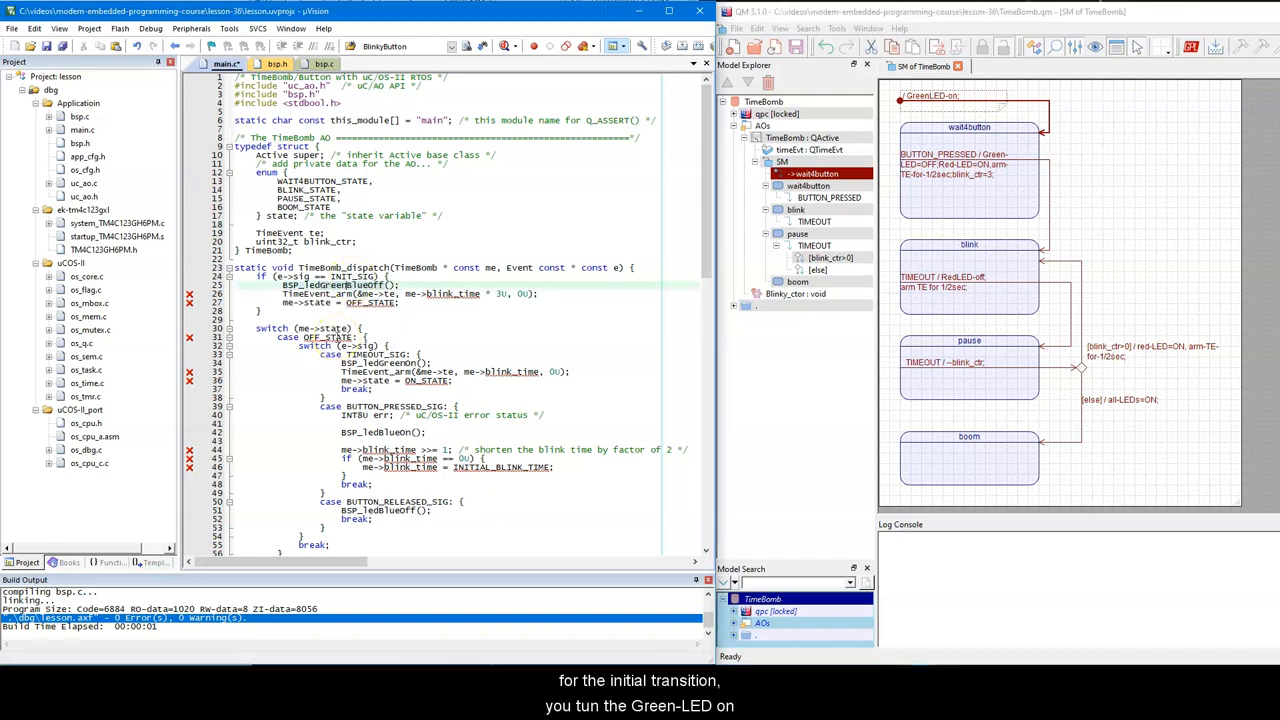
click(410, 293)
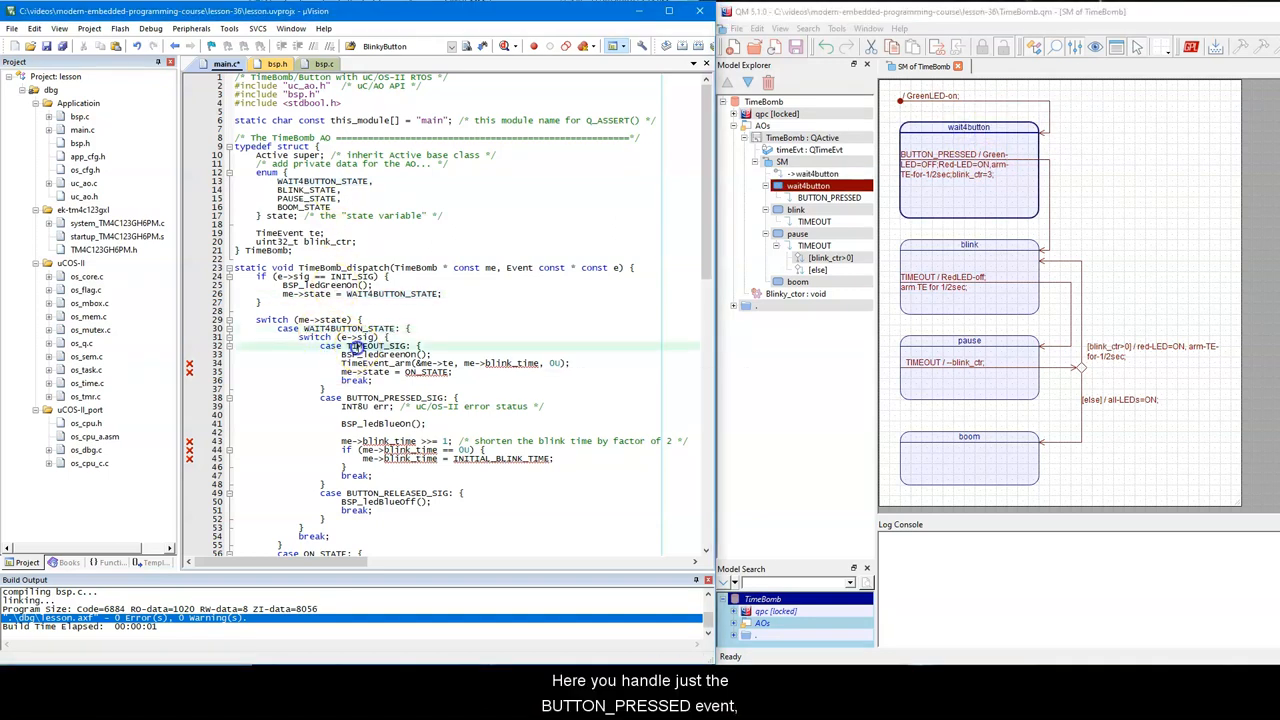
Replace the obsolete timeout case with the WAIT4BUTTON, BLINK and PAUSE transitions, checking the diagram.
drag(345, 345, 570, 390)
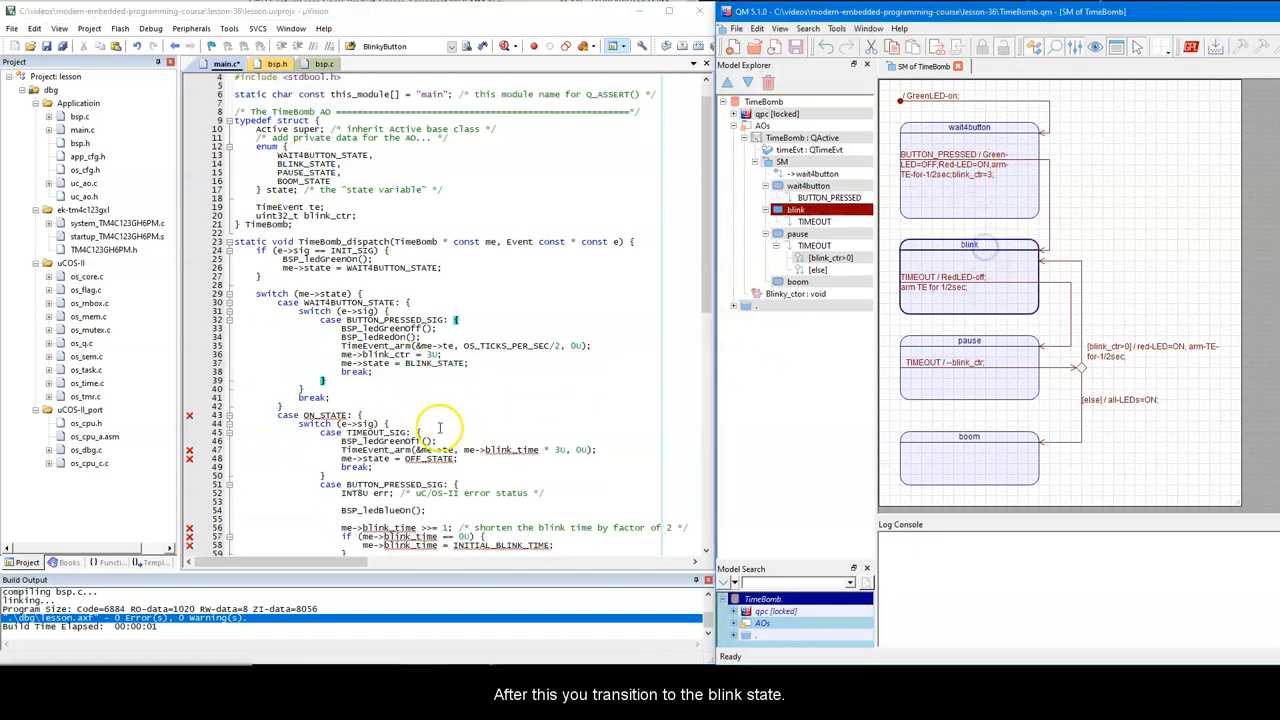
scroll(down, 3)
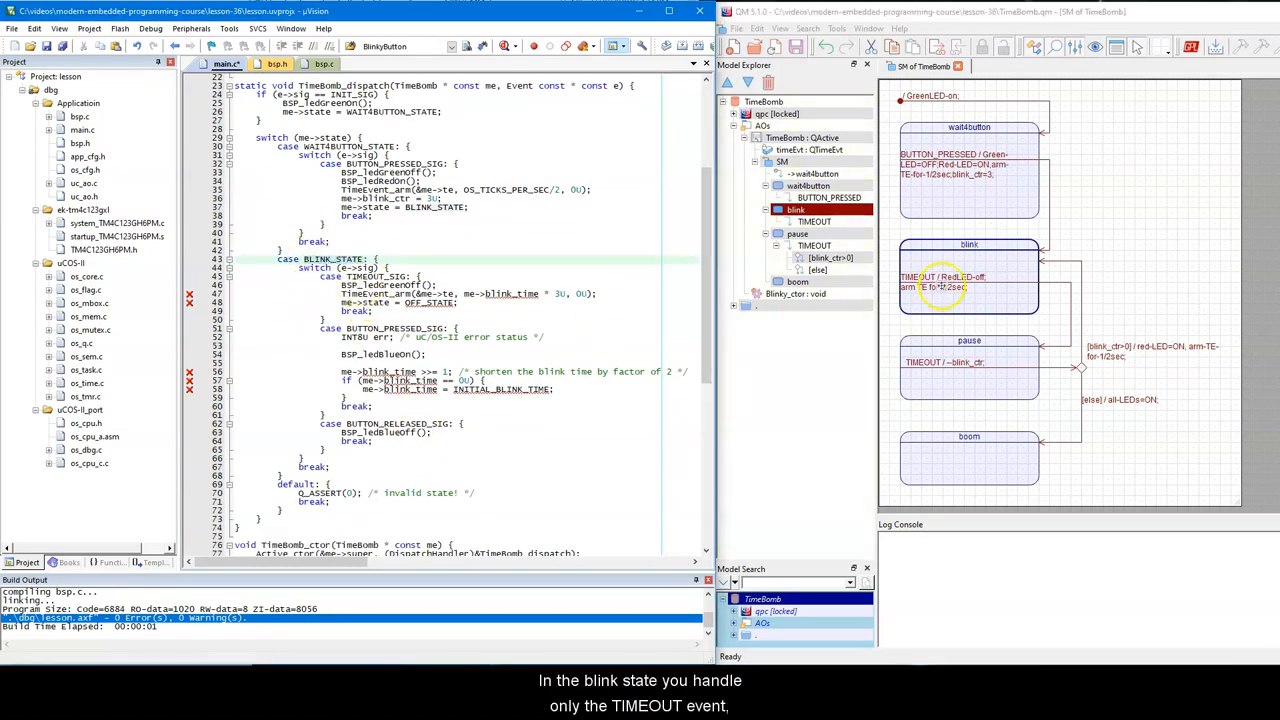
click(814, 221)
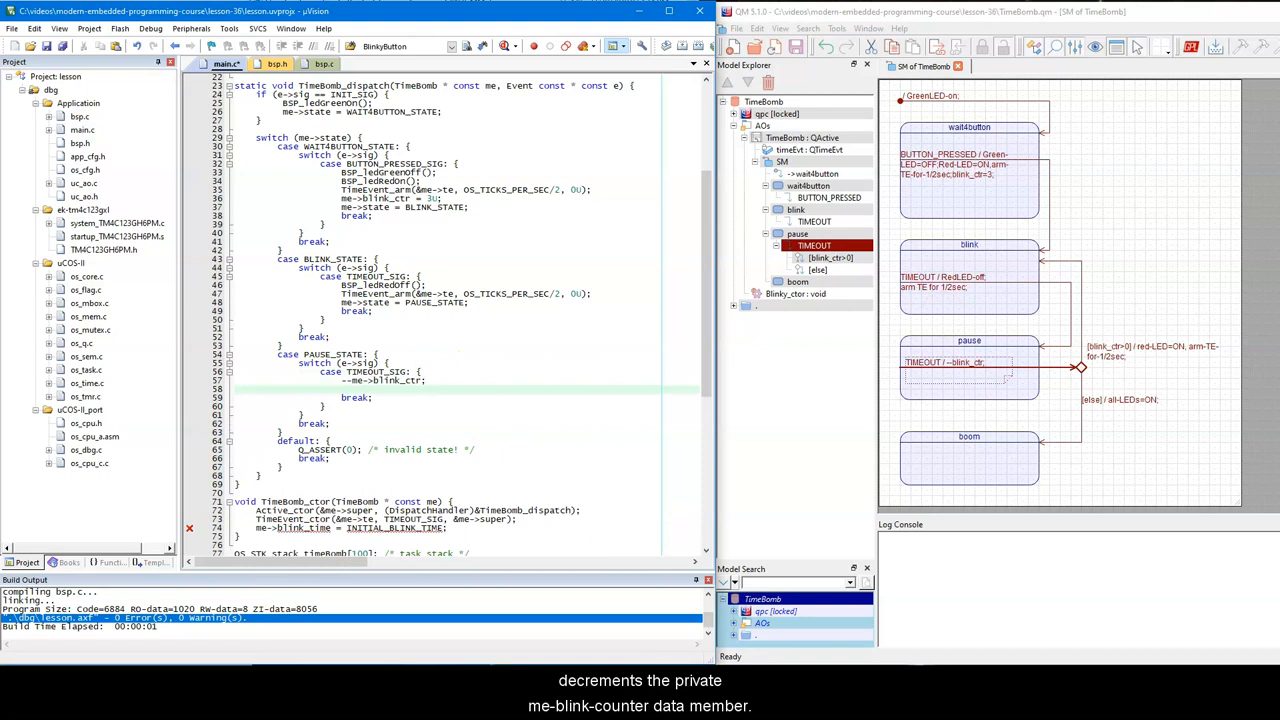
Re-enter BLINK while blink_ctr > 0U, else light all LEDs and set me->state = BOOM_STATE.
click(831, 257)
text(if (me->blink_ctr > 0U) {)
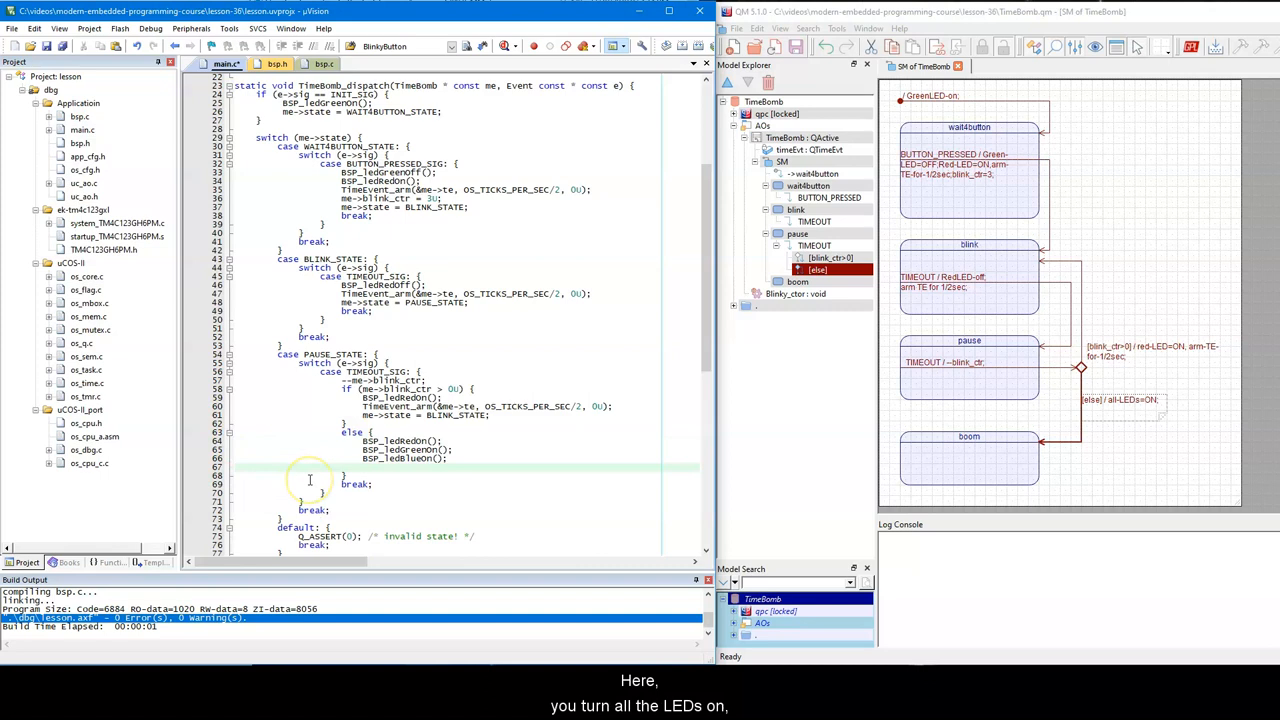
text(me->state = BOOM_STATE;)
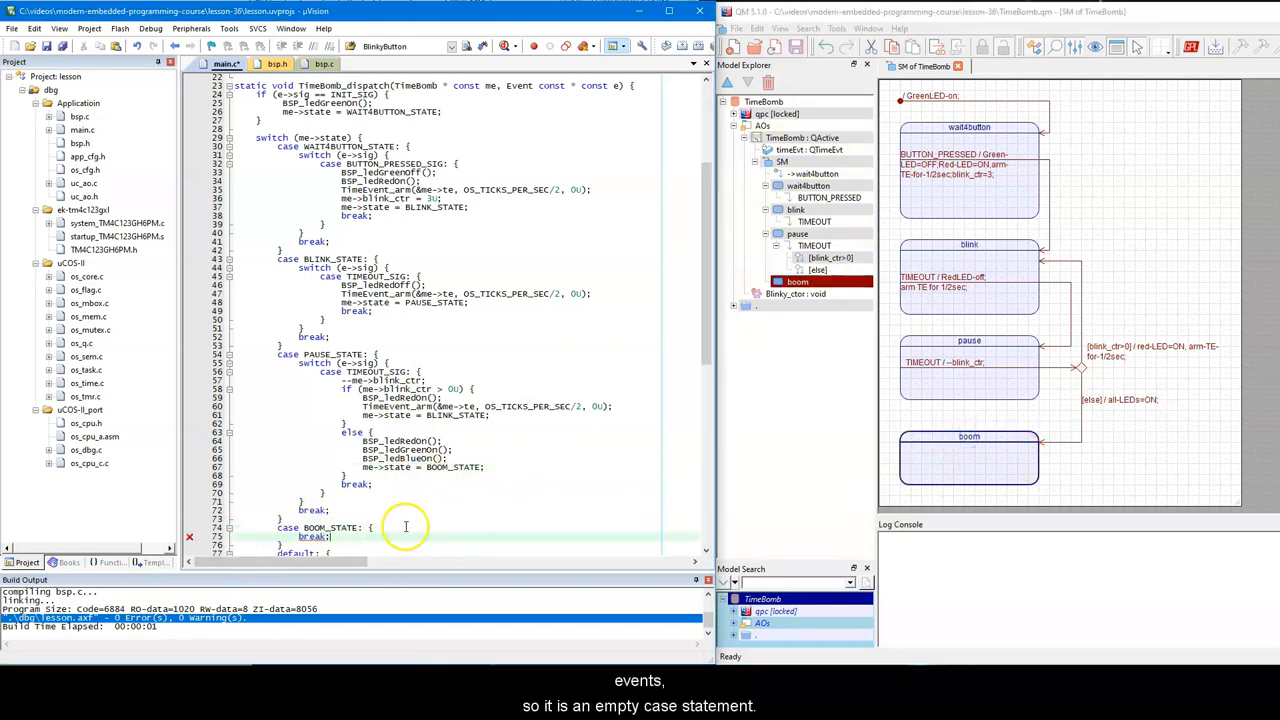
scroll(down, 3)
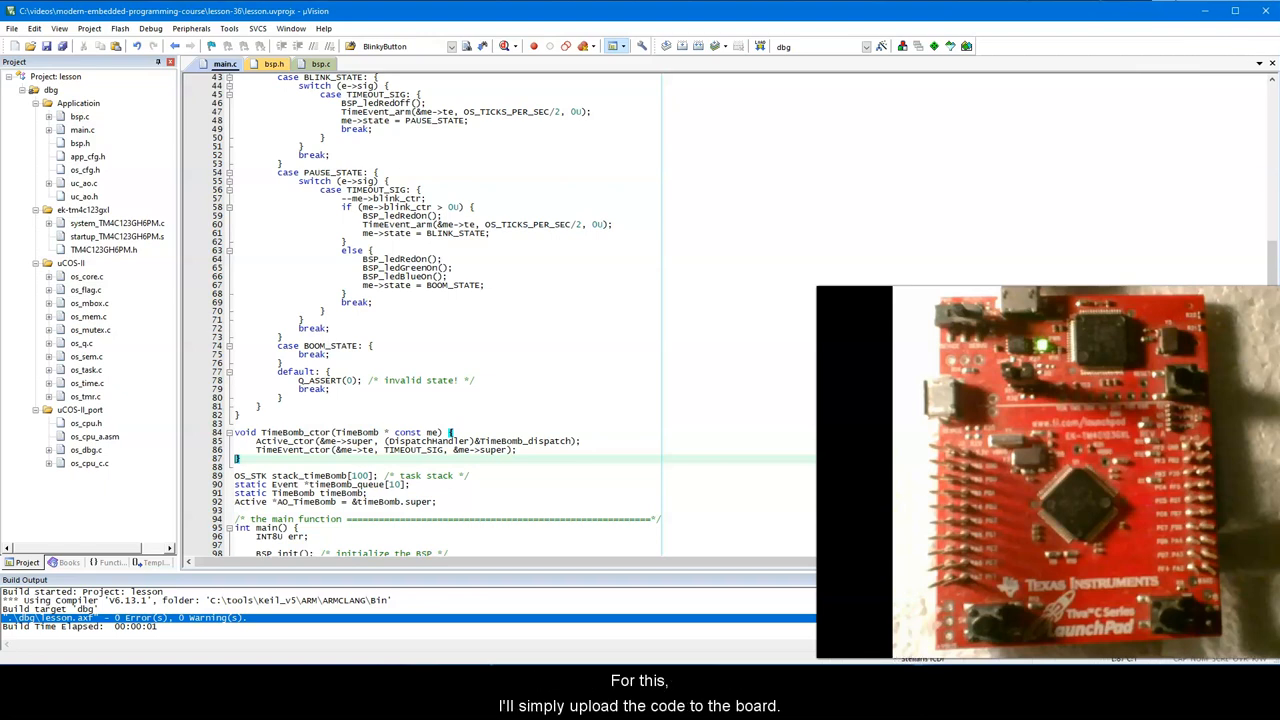
Flash the TimeBomb build onto the LaunchPad, with erase, programming and verify OK.
click(760, 46)
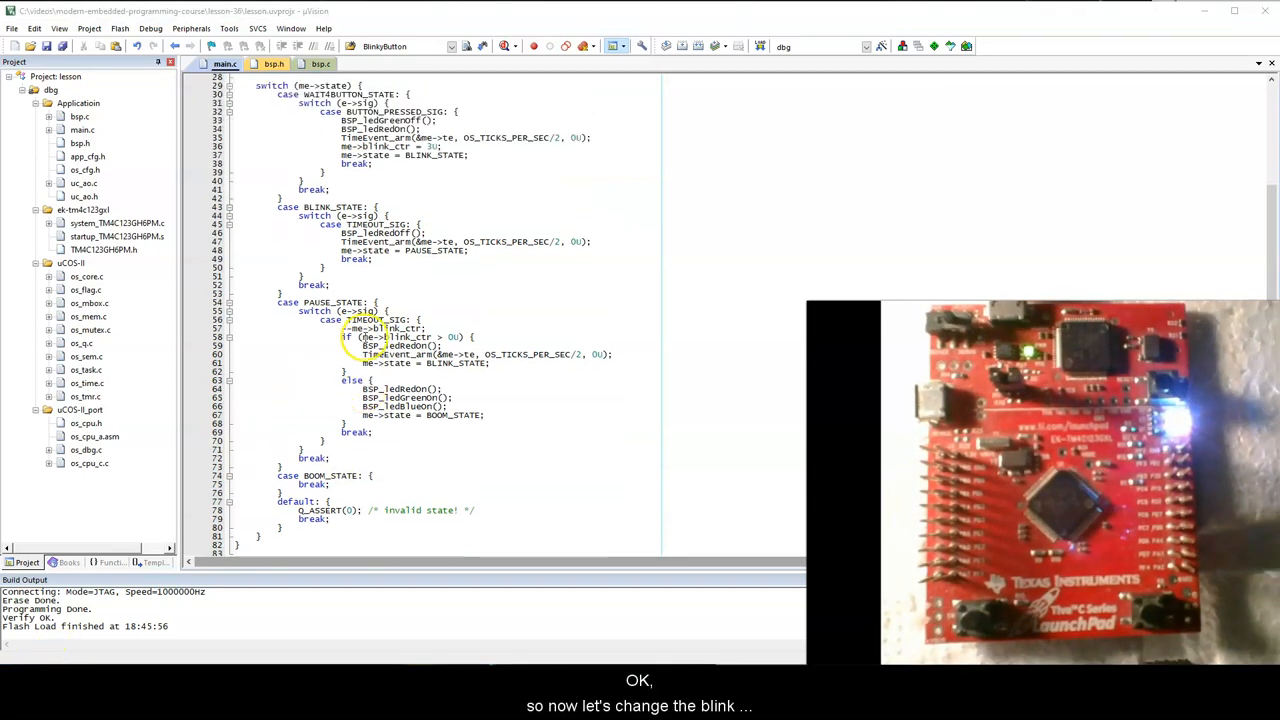
Rebuild the code with the blink counter starting at 10U.
scroll(up, 3)
text(10)
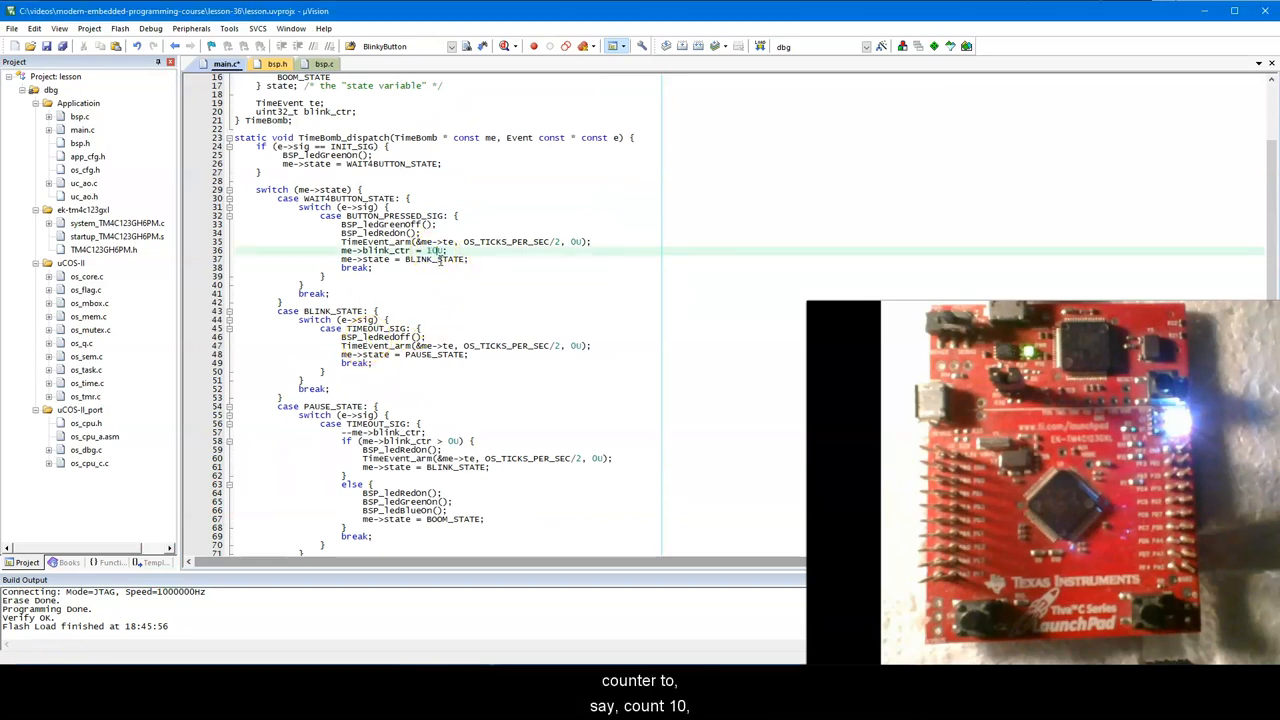
click(680, 46)
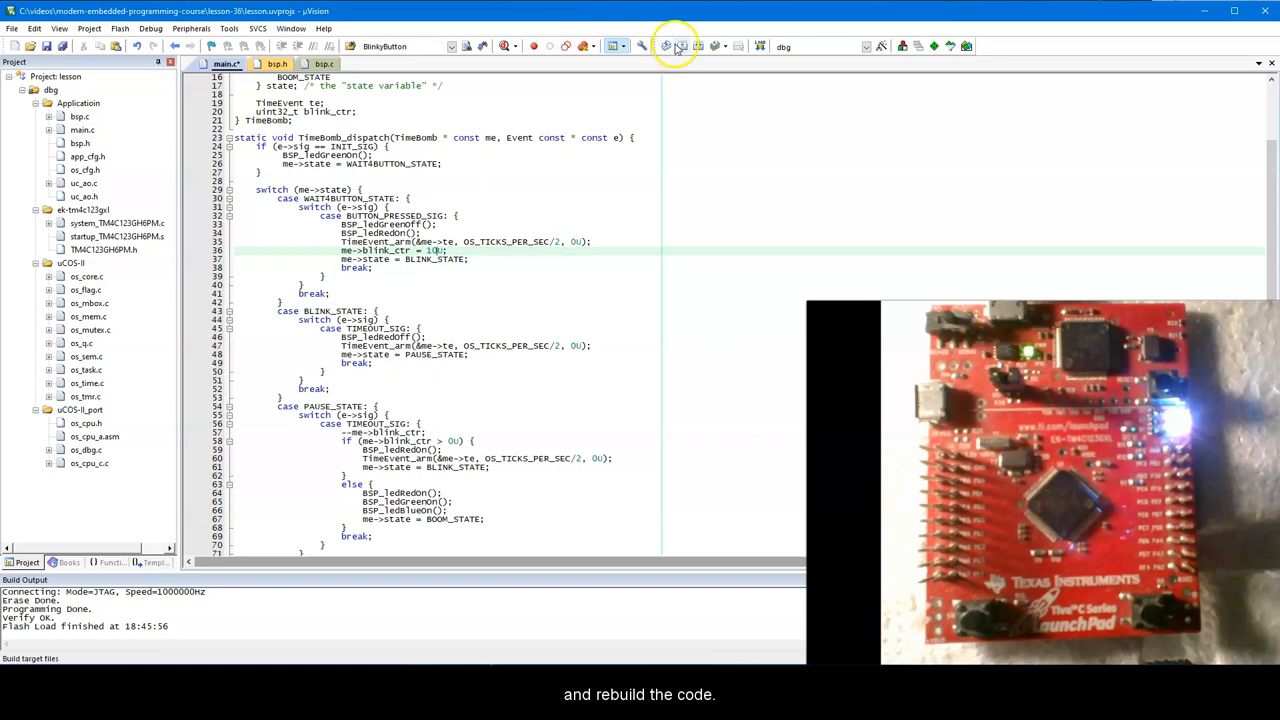
click(679, 46)
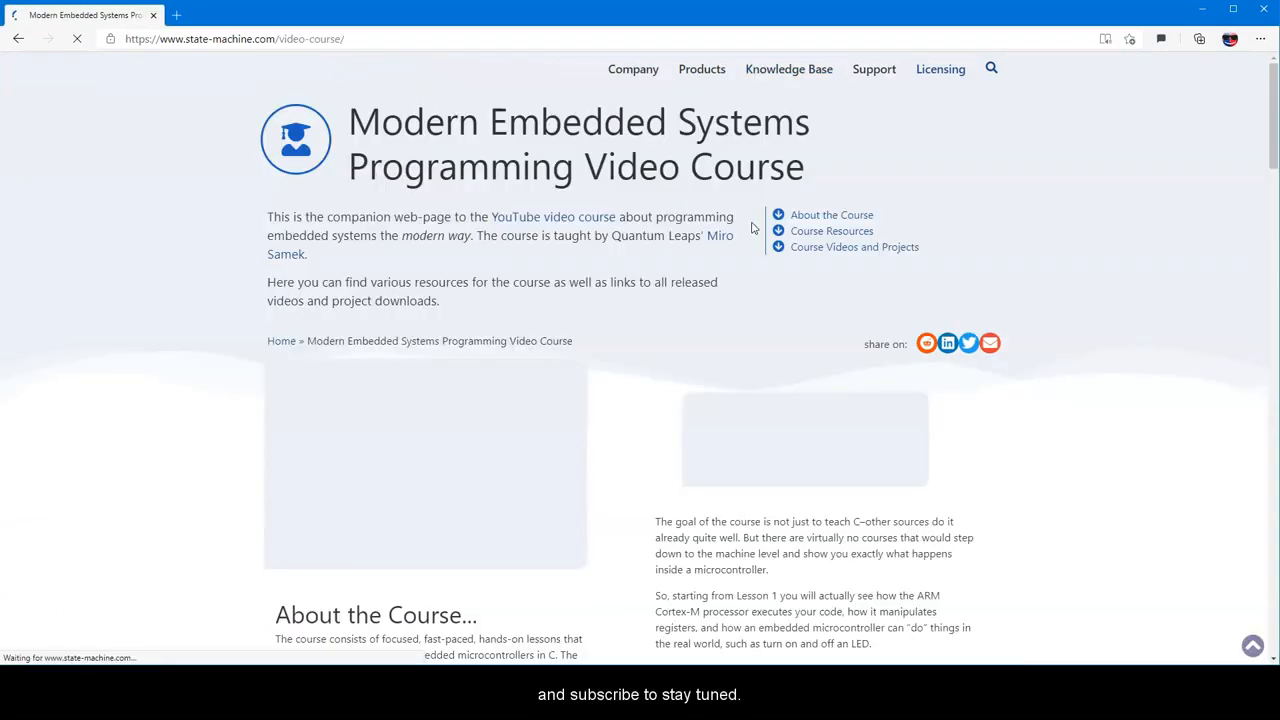
Scroll the video-course page past Course Resources to the Course Videos and Projects table.
scroll(down, 3)
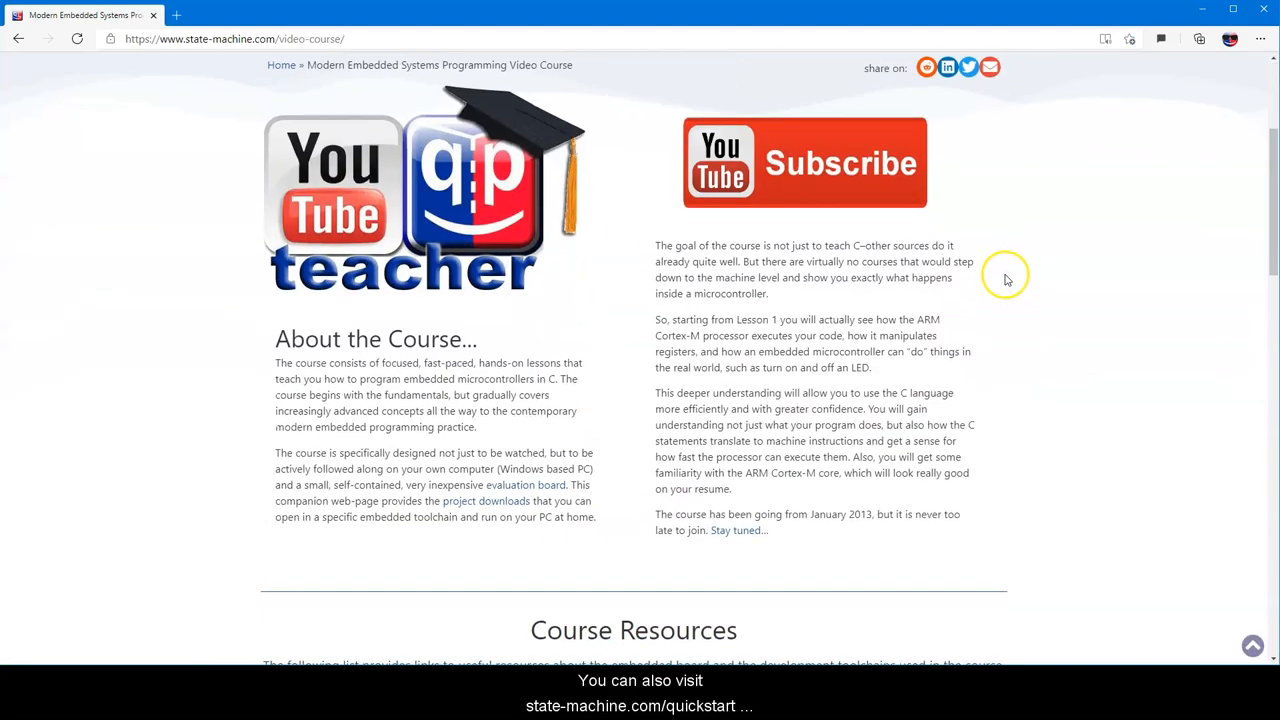
scroll(down, 3)
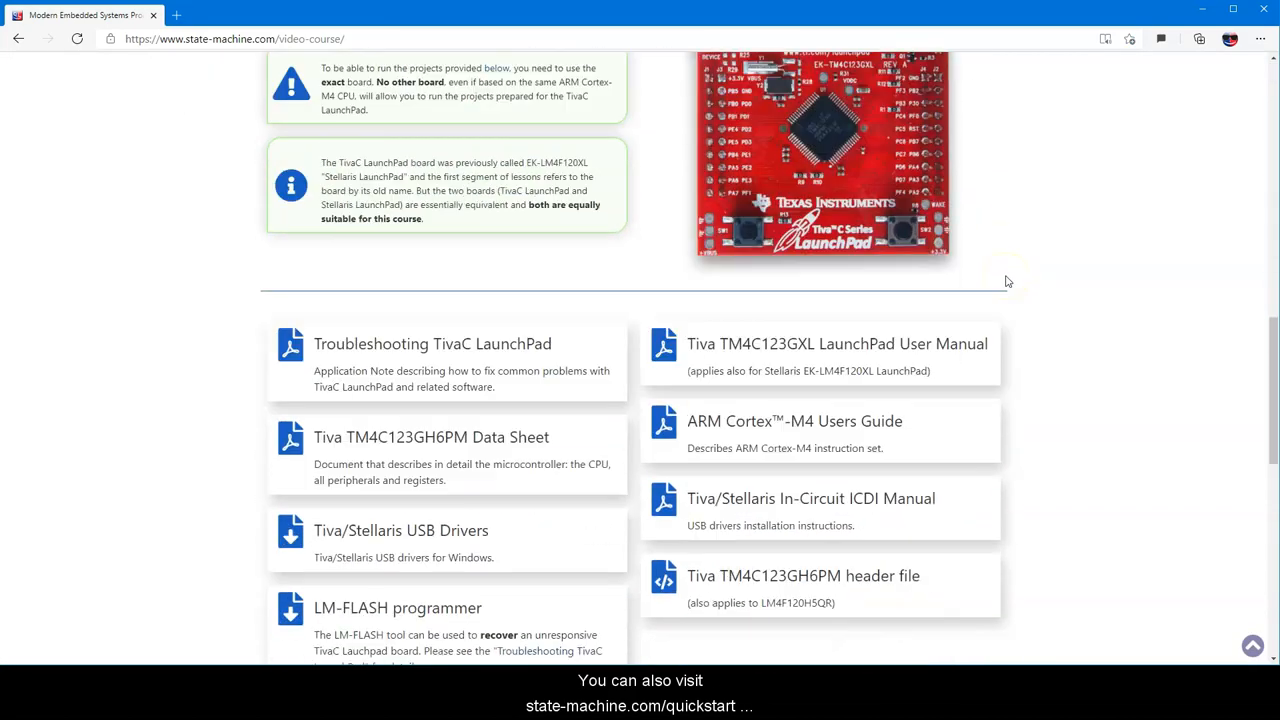
scroll(down, 3)
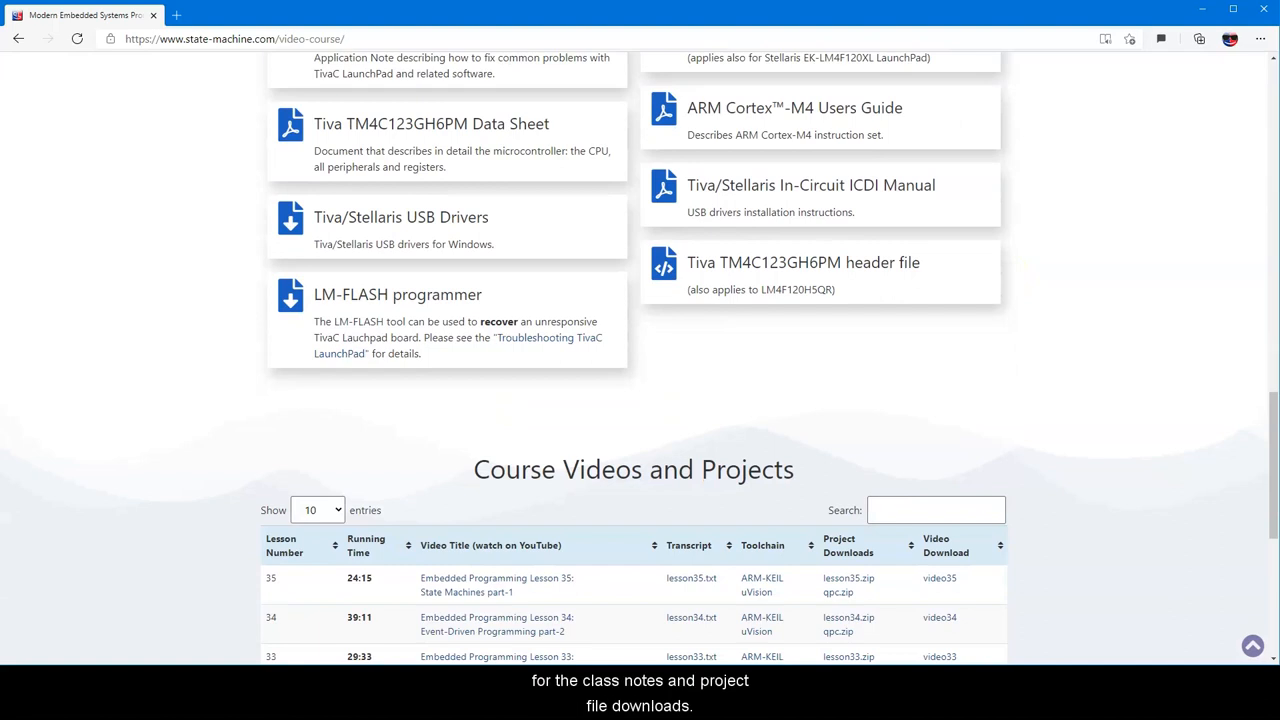